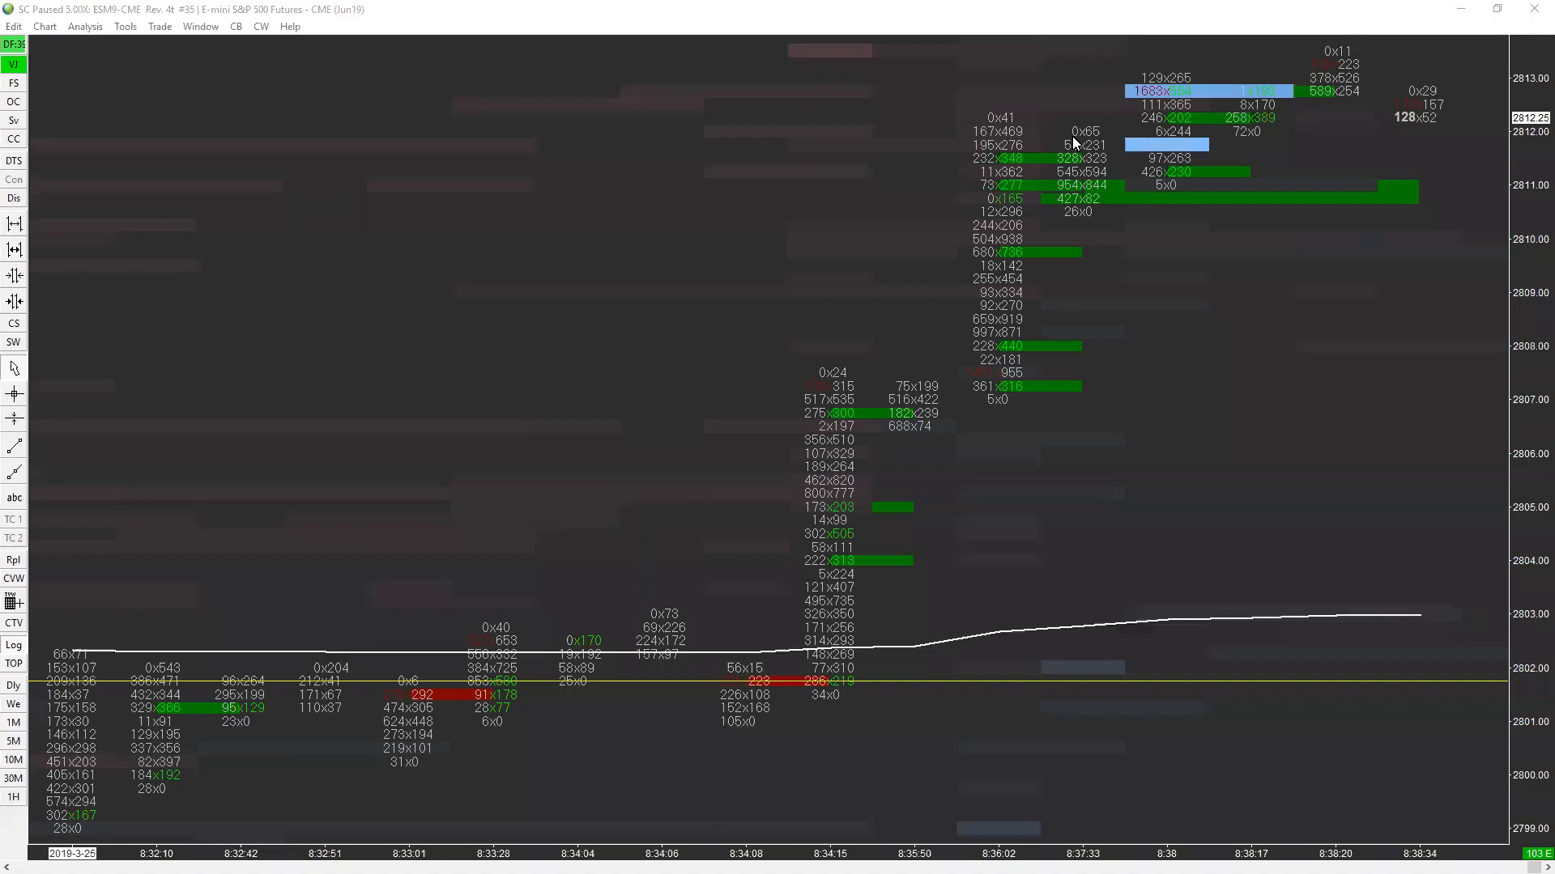
pyautogui.moveTo(855, 499)
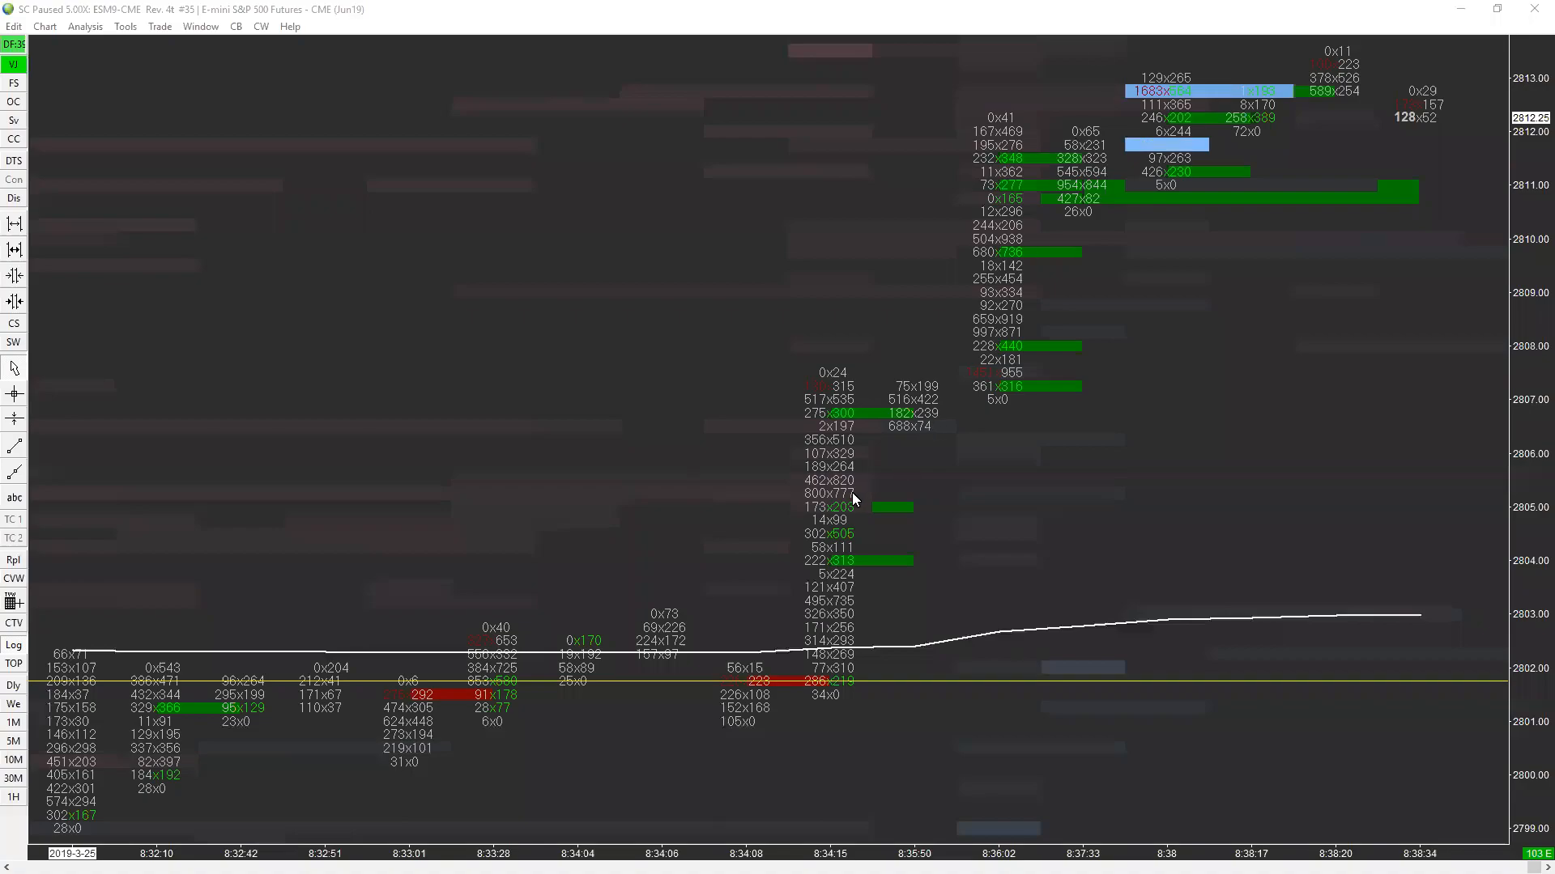
pyautogui.moveTo(920, 452)
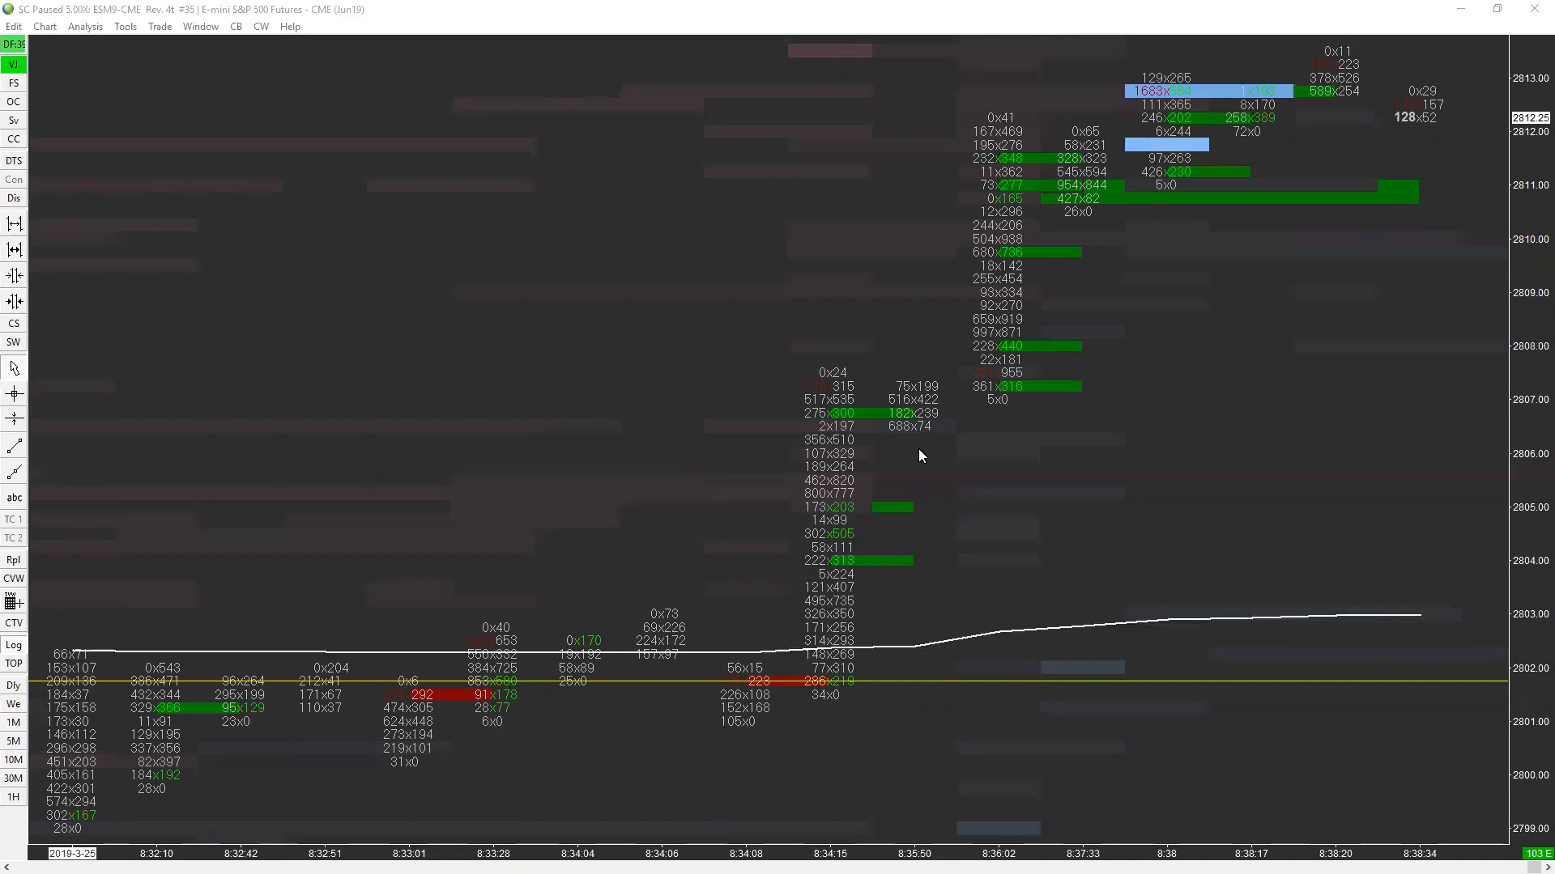
pyautogui.moveTo(865, 406)
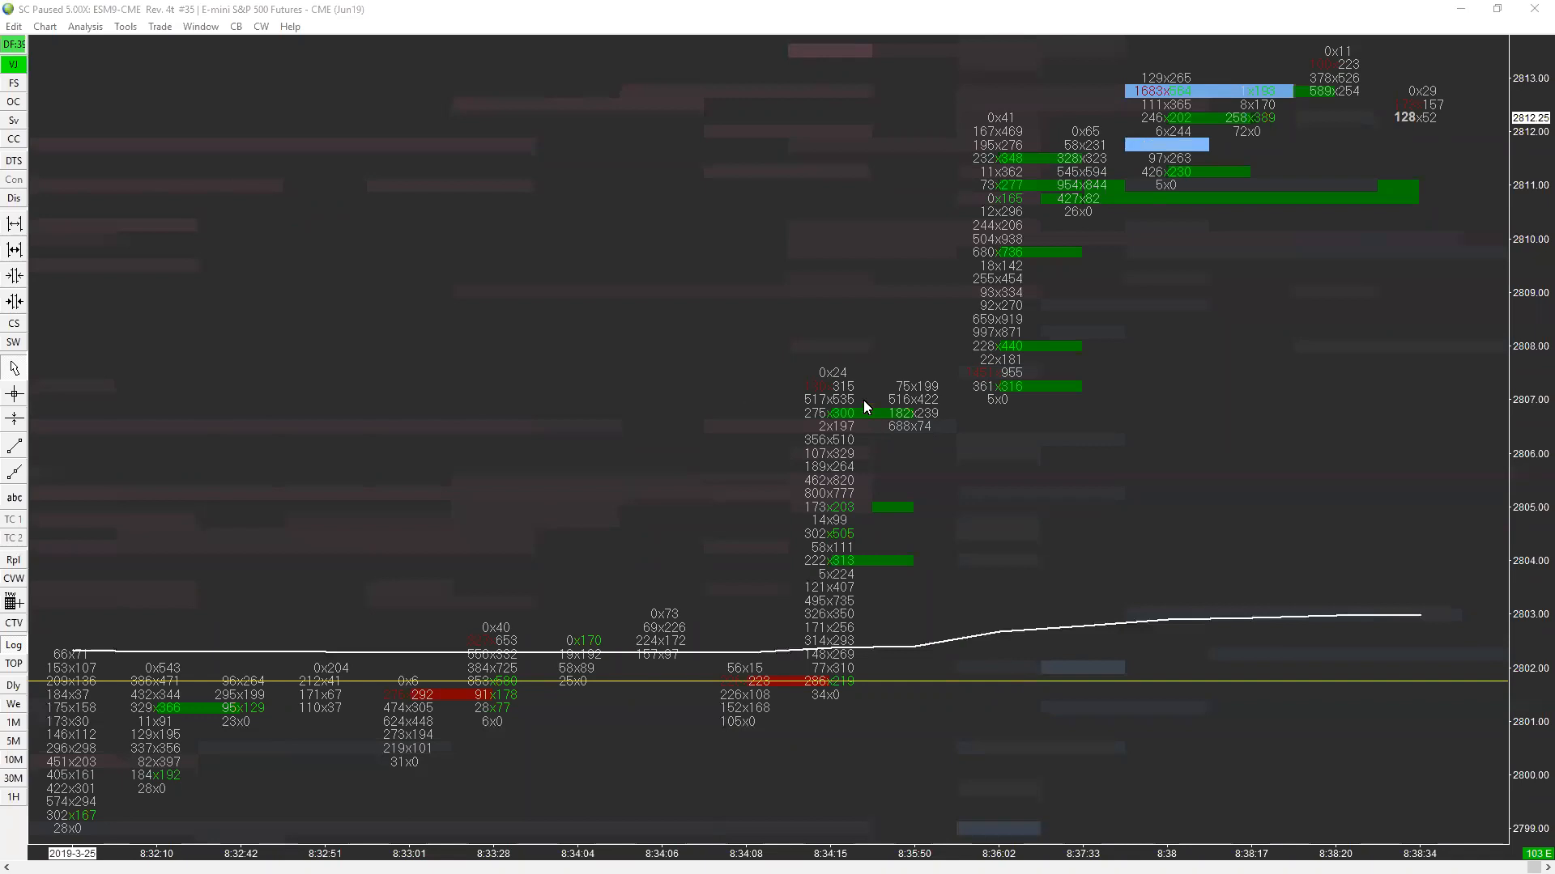
pyautogui.moveTo(865, 407)
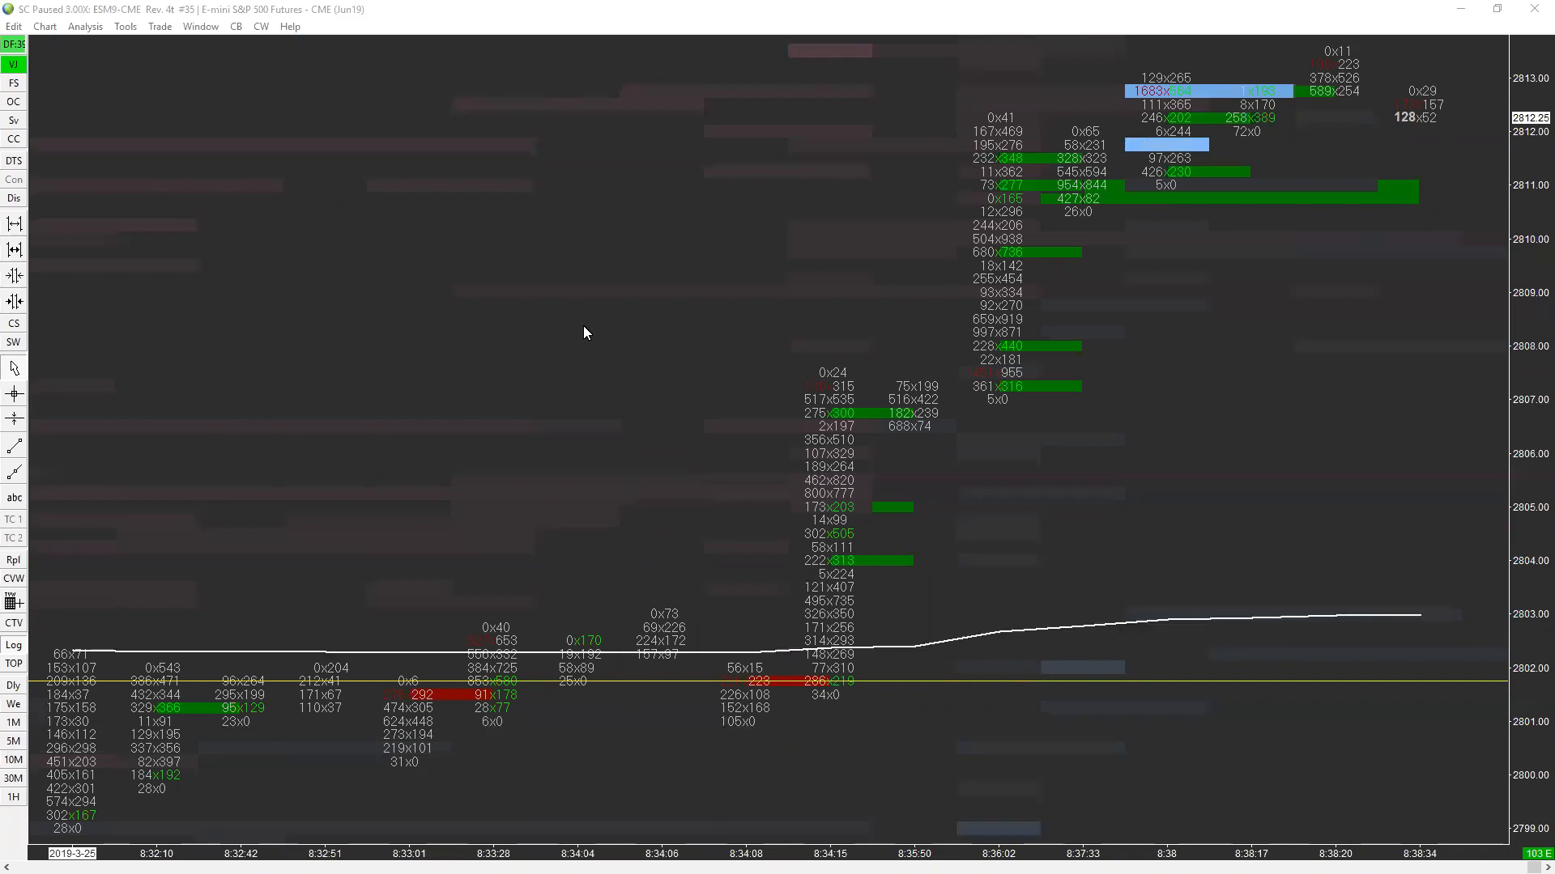
pyautogui.moveTo(701, 290)
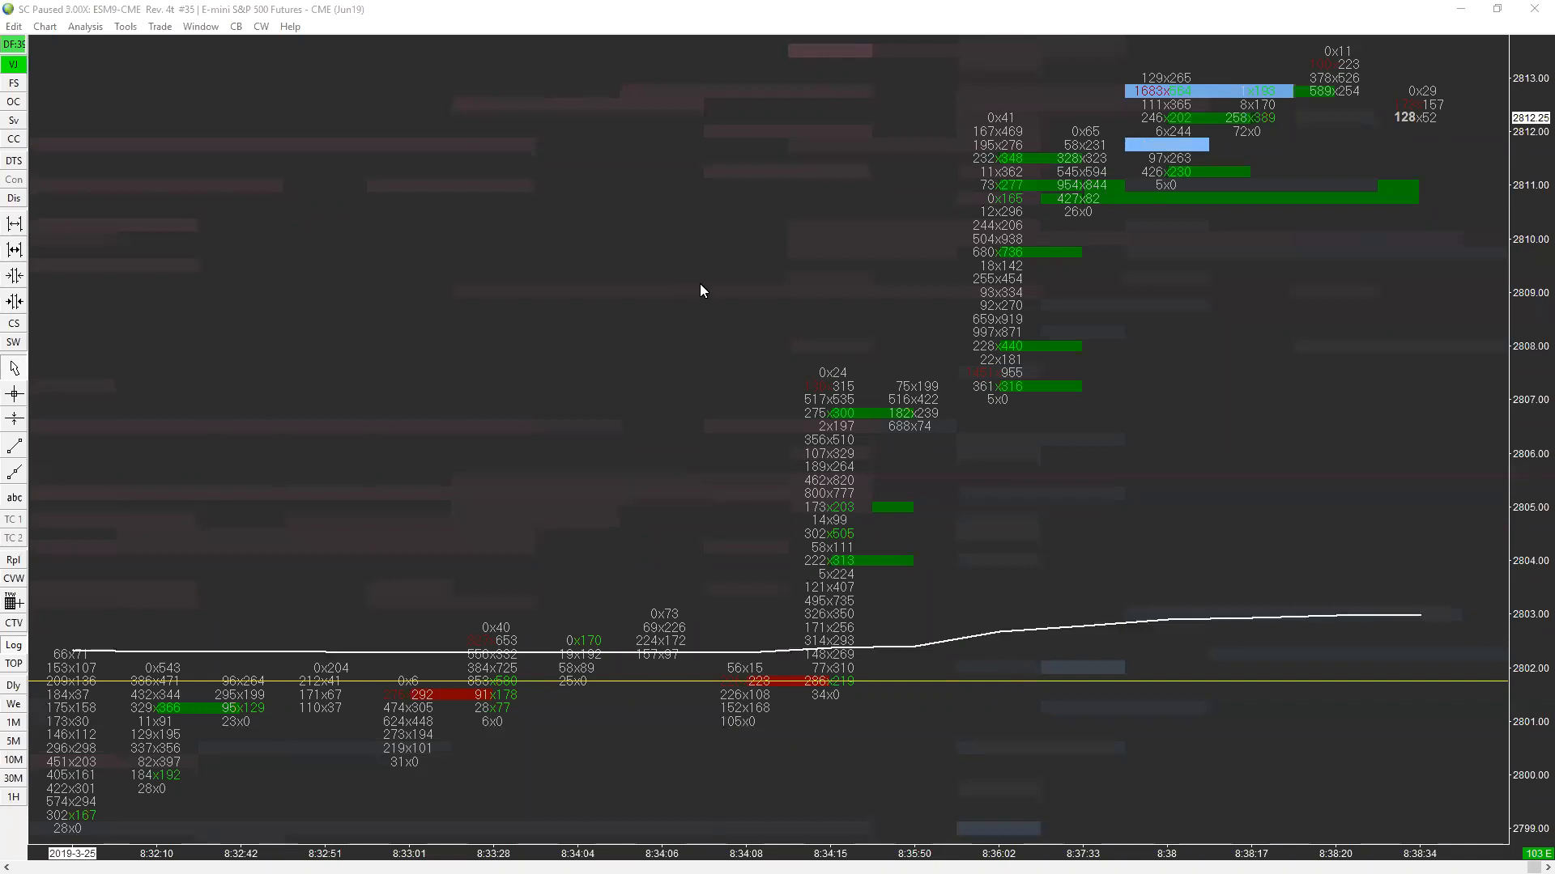
pyautogui.moveTo(1209, 113)
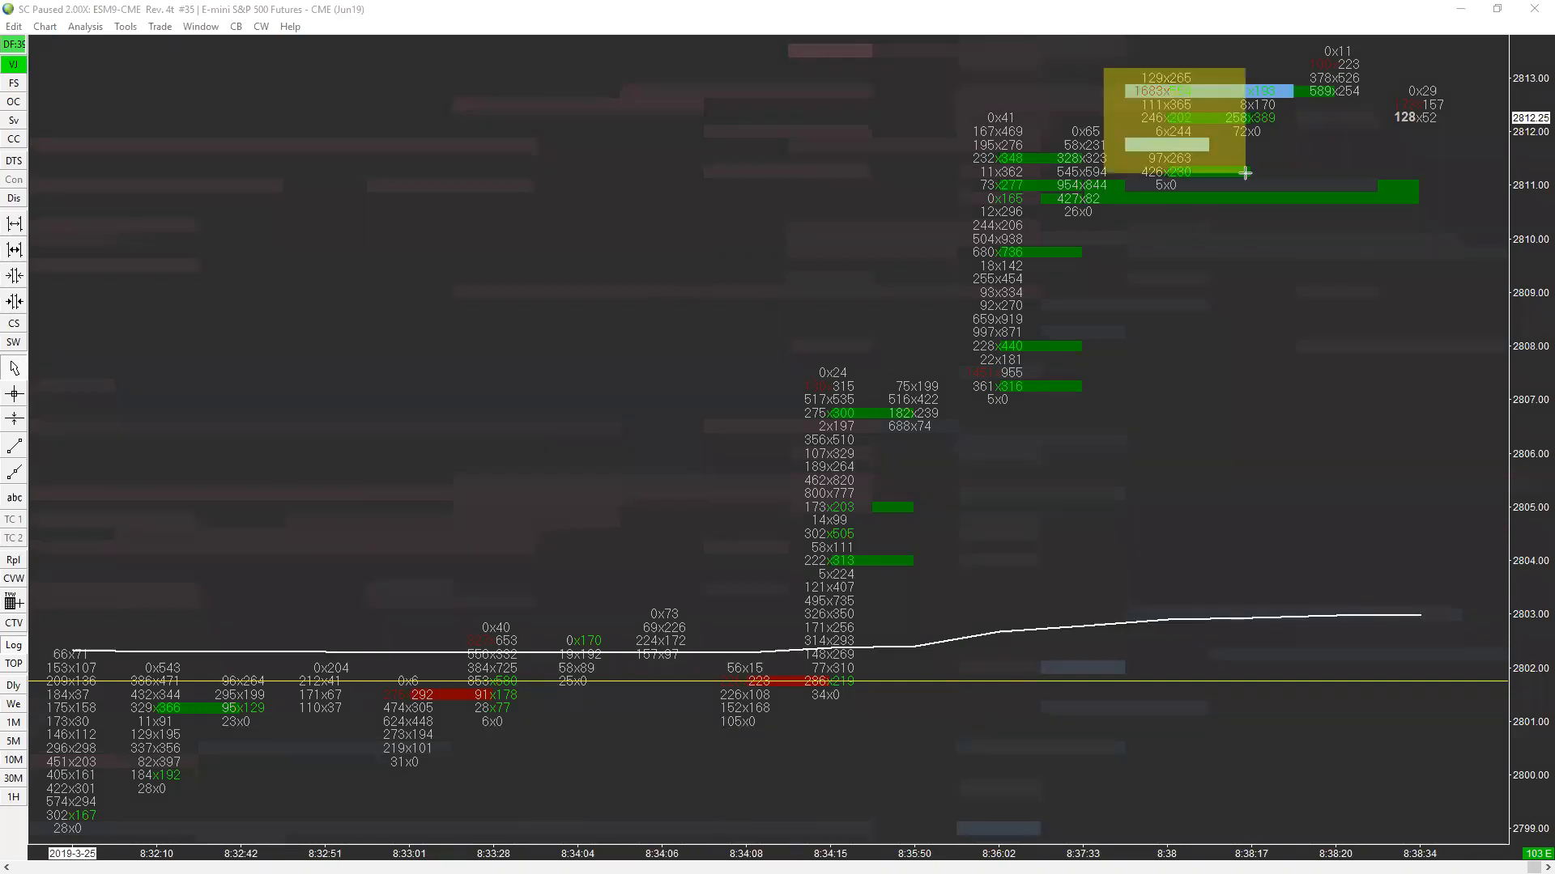
pyautogui.moveTo(1064, 251)
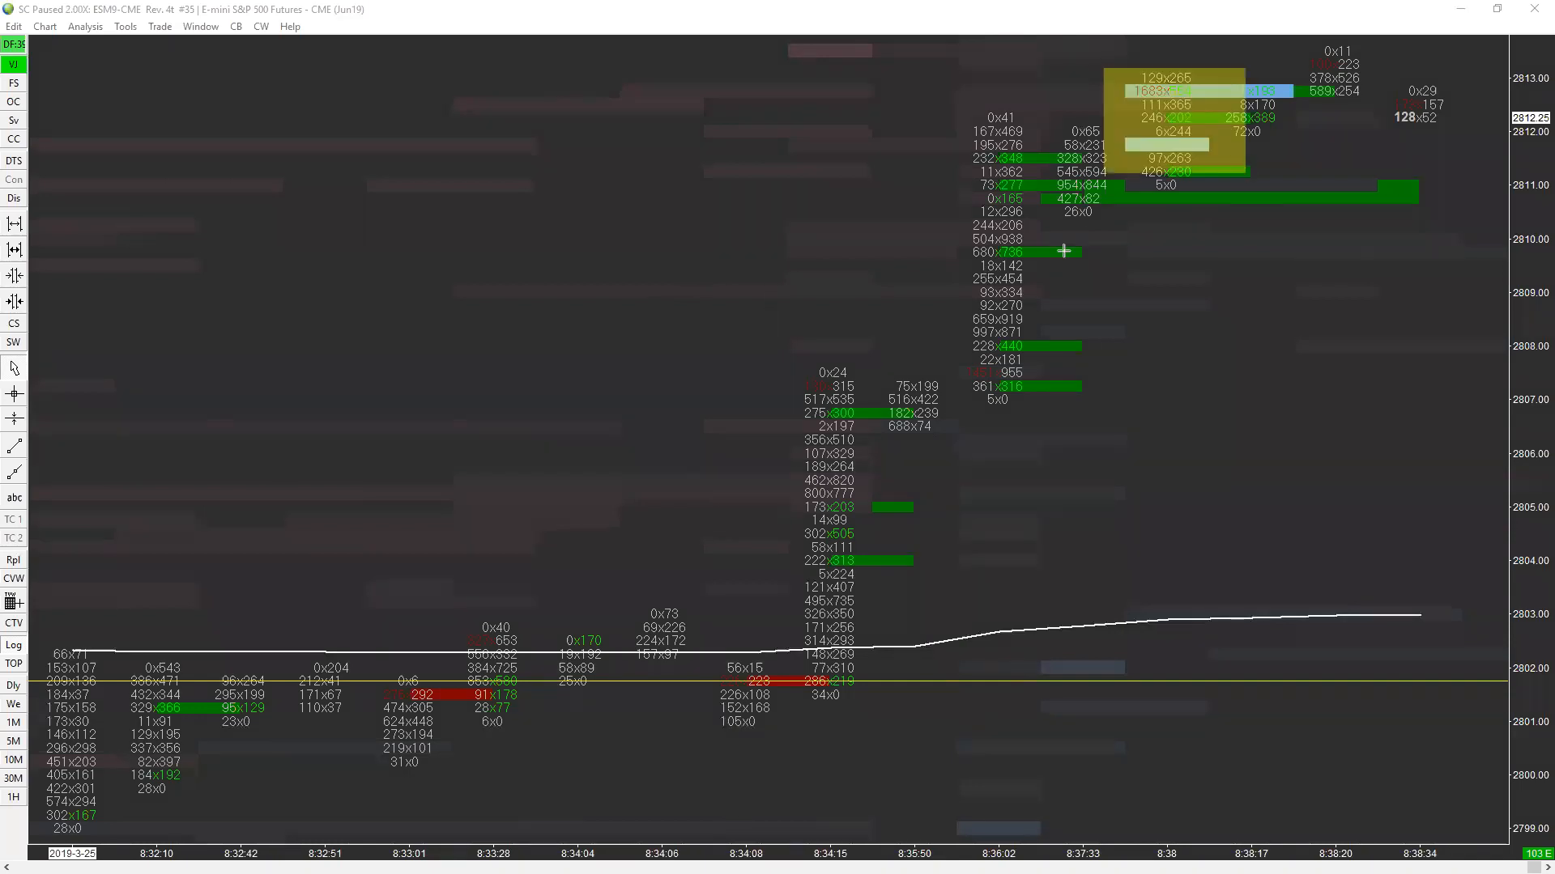
pyautogui.moveTo(1235, 149)
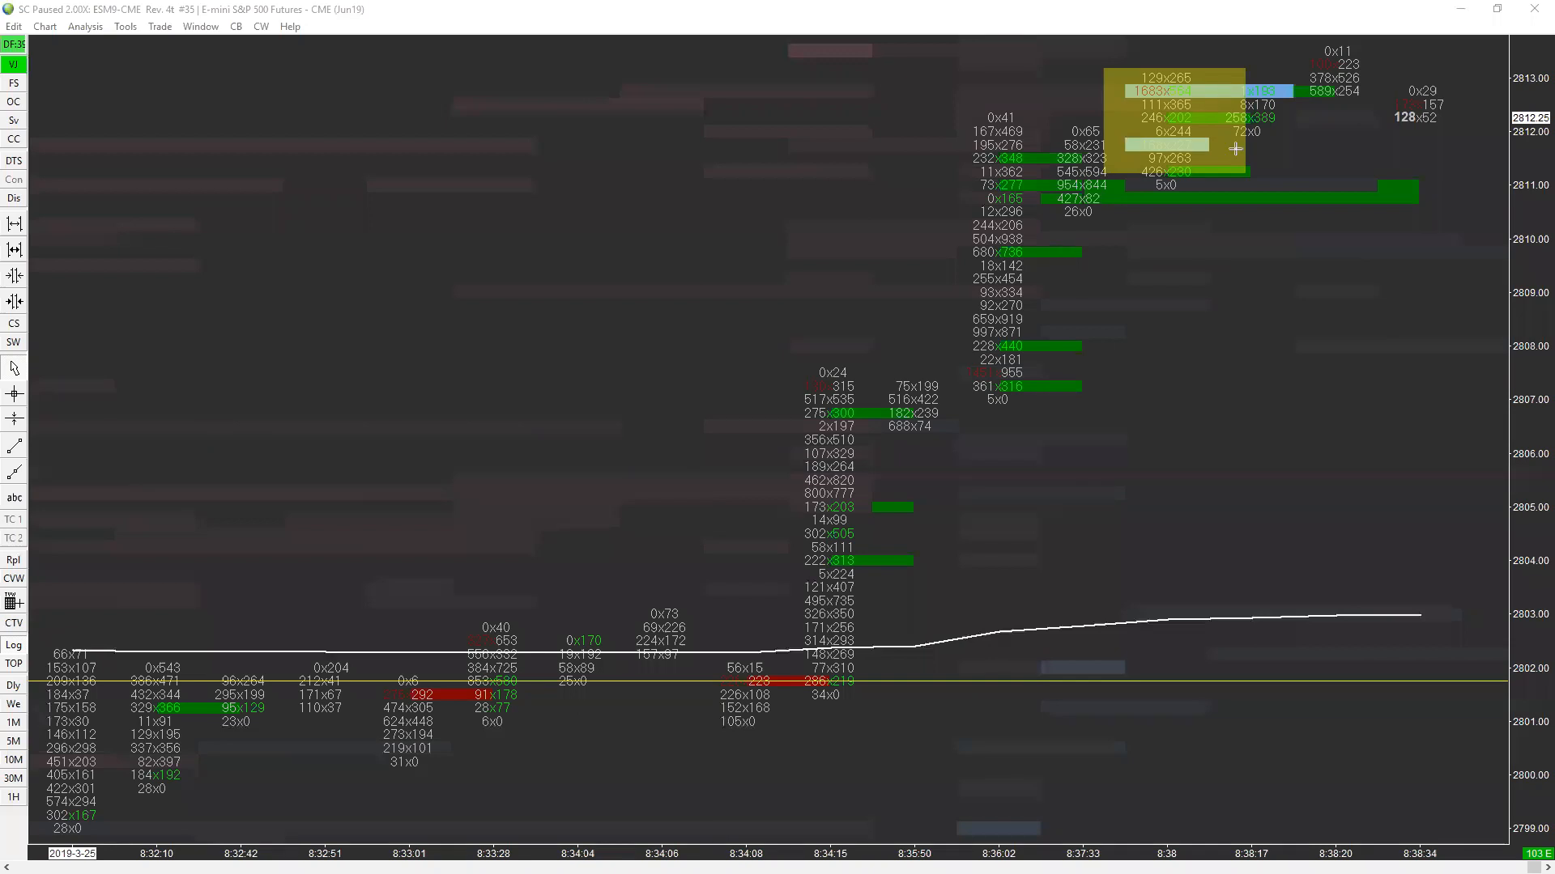
pyautogui.moveTo(1167, 238)
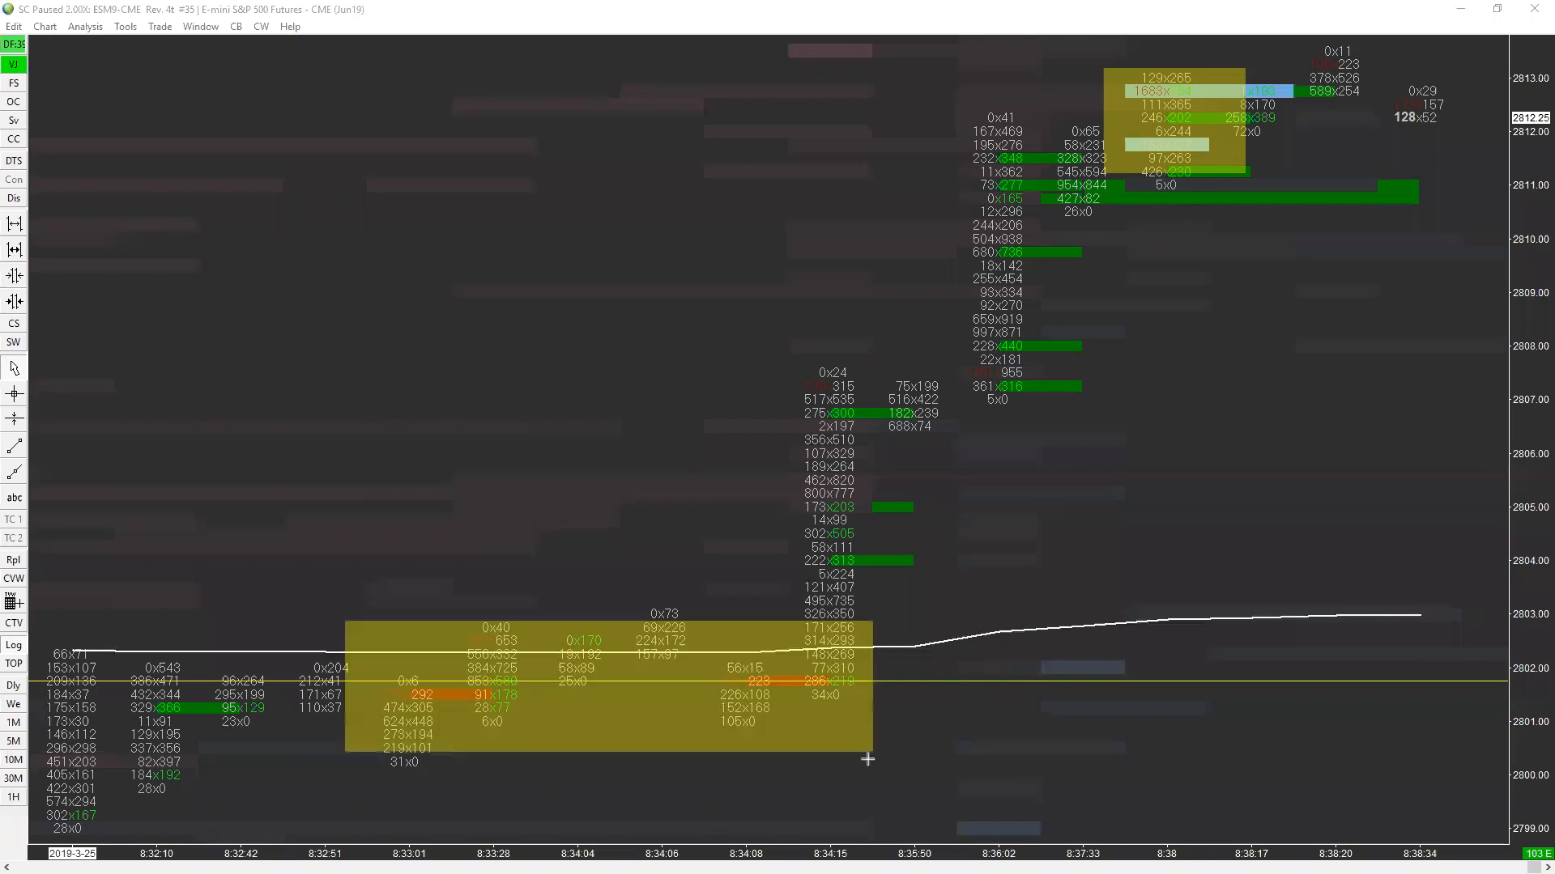
pyautogui.moveTo(1422, 206)
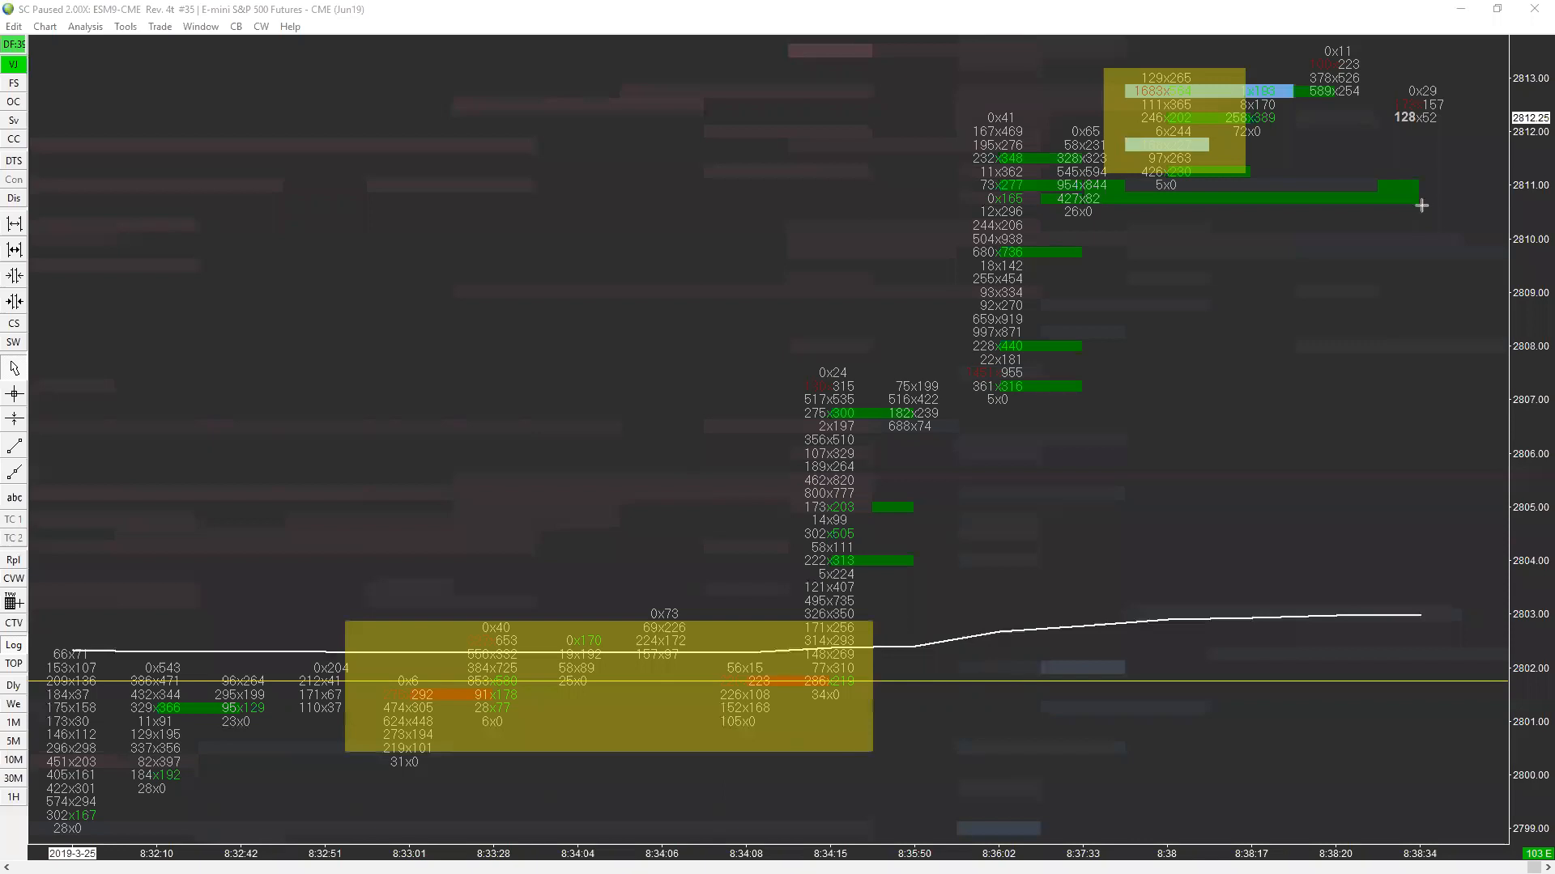
pyautogui.moveTo(1126, 368)
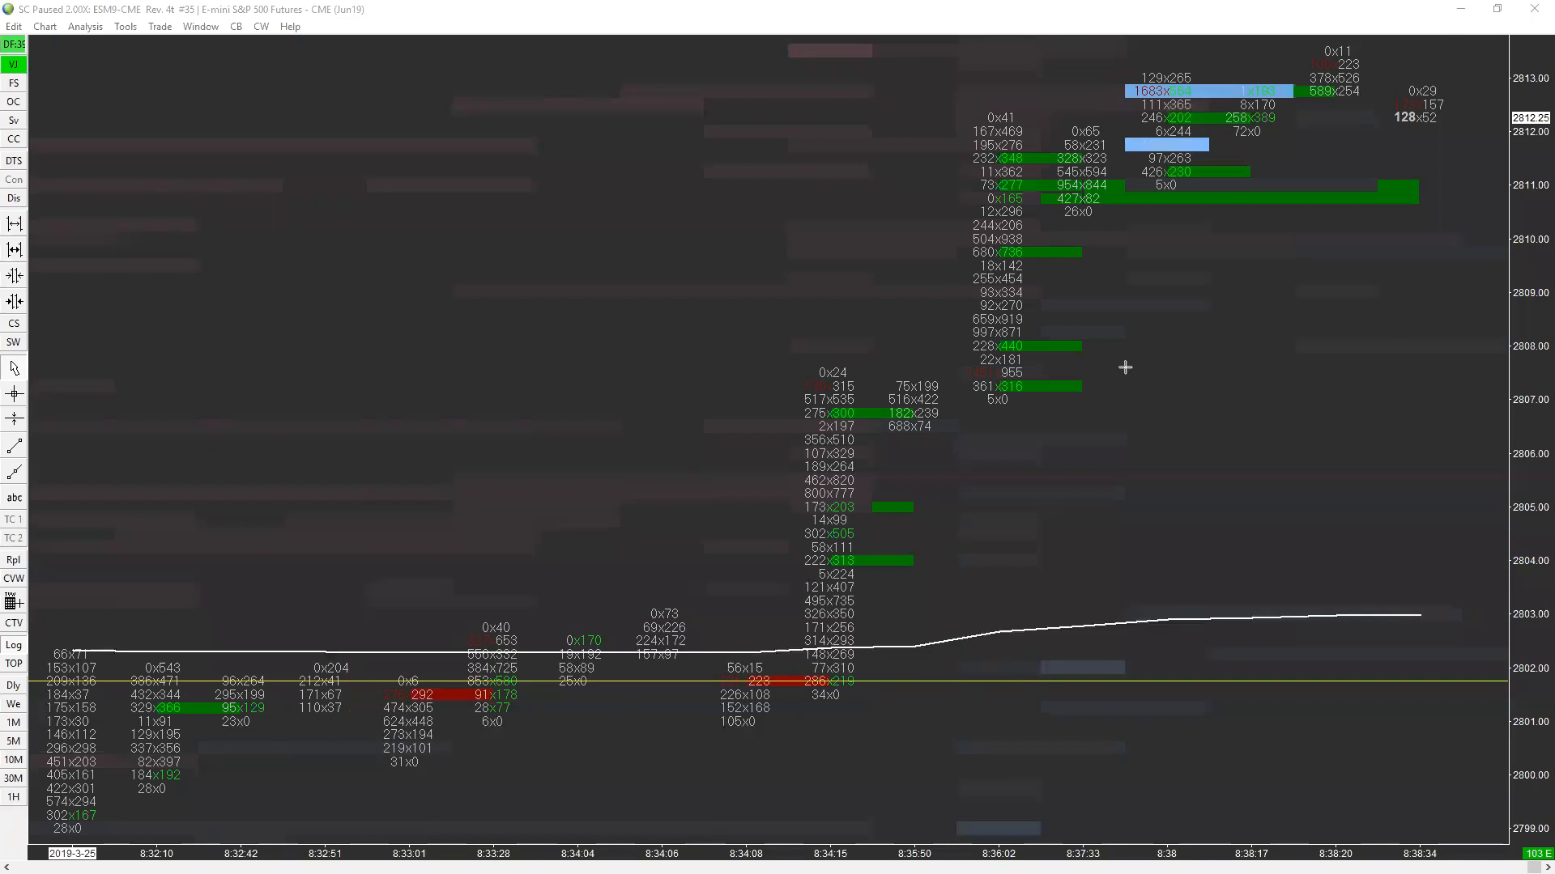
pyautogui.moveTo(1113, 373)
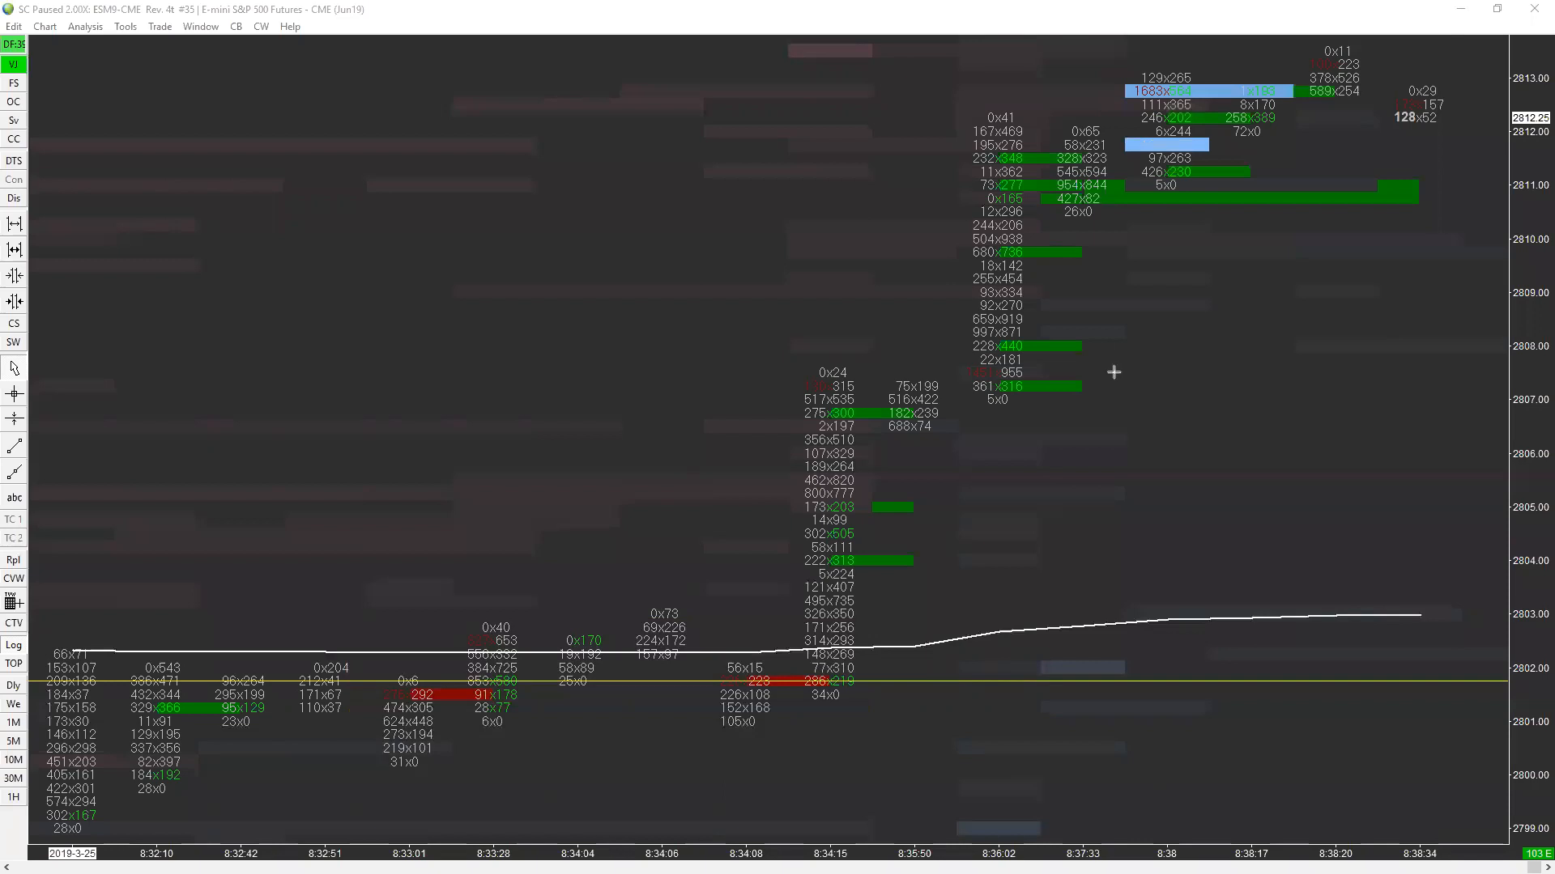
pyautogui.moveTo(1472, 139)
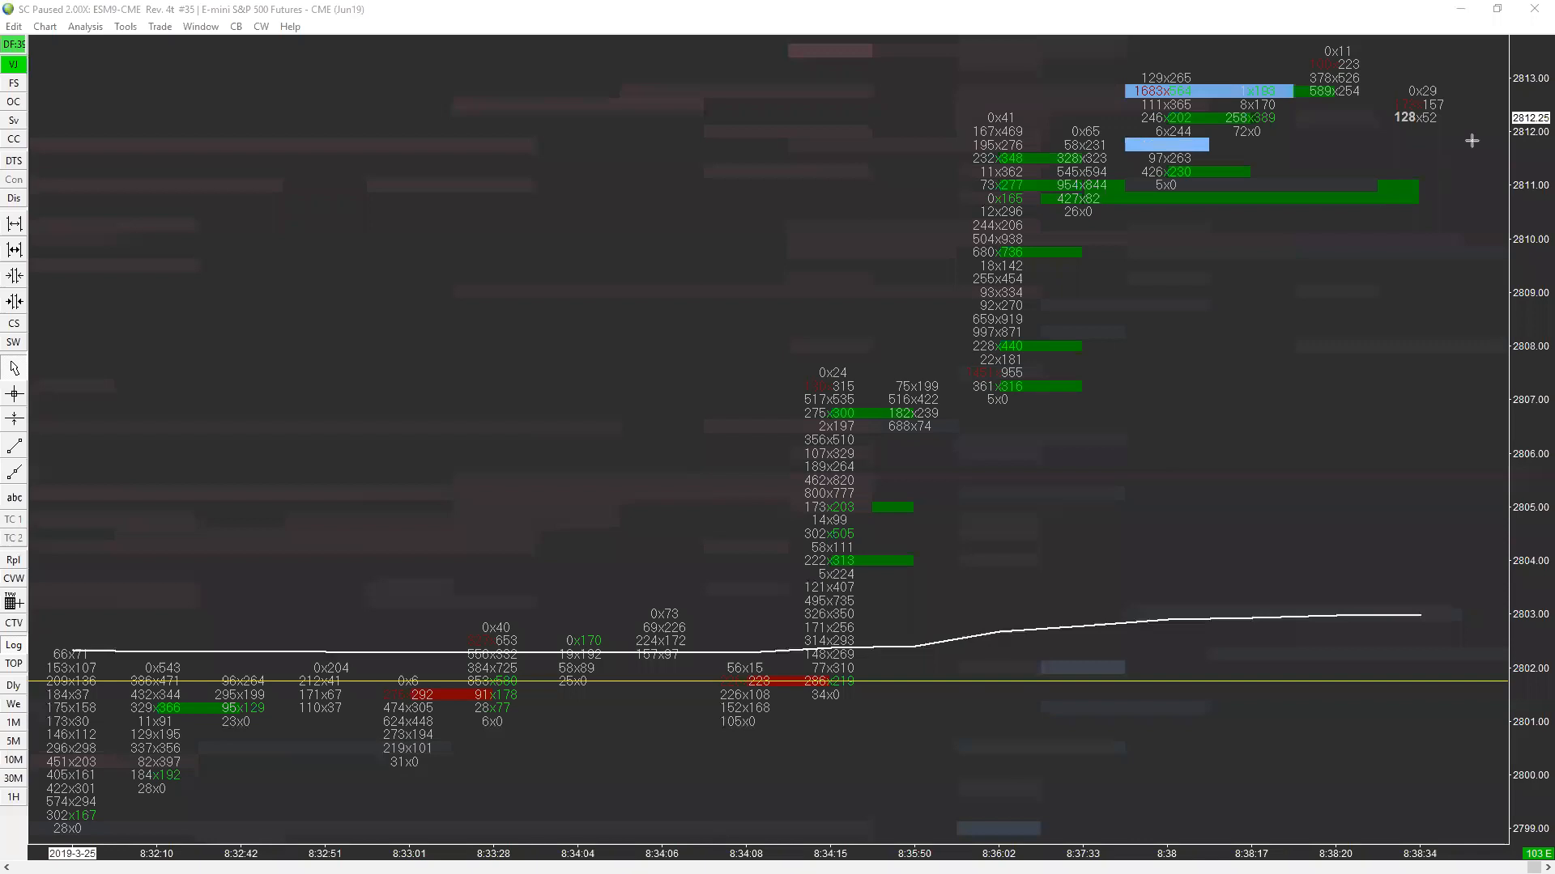
pyautogui.moveTo(1381, 103)
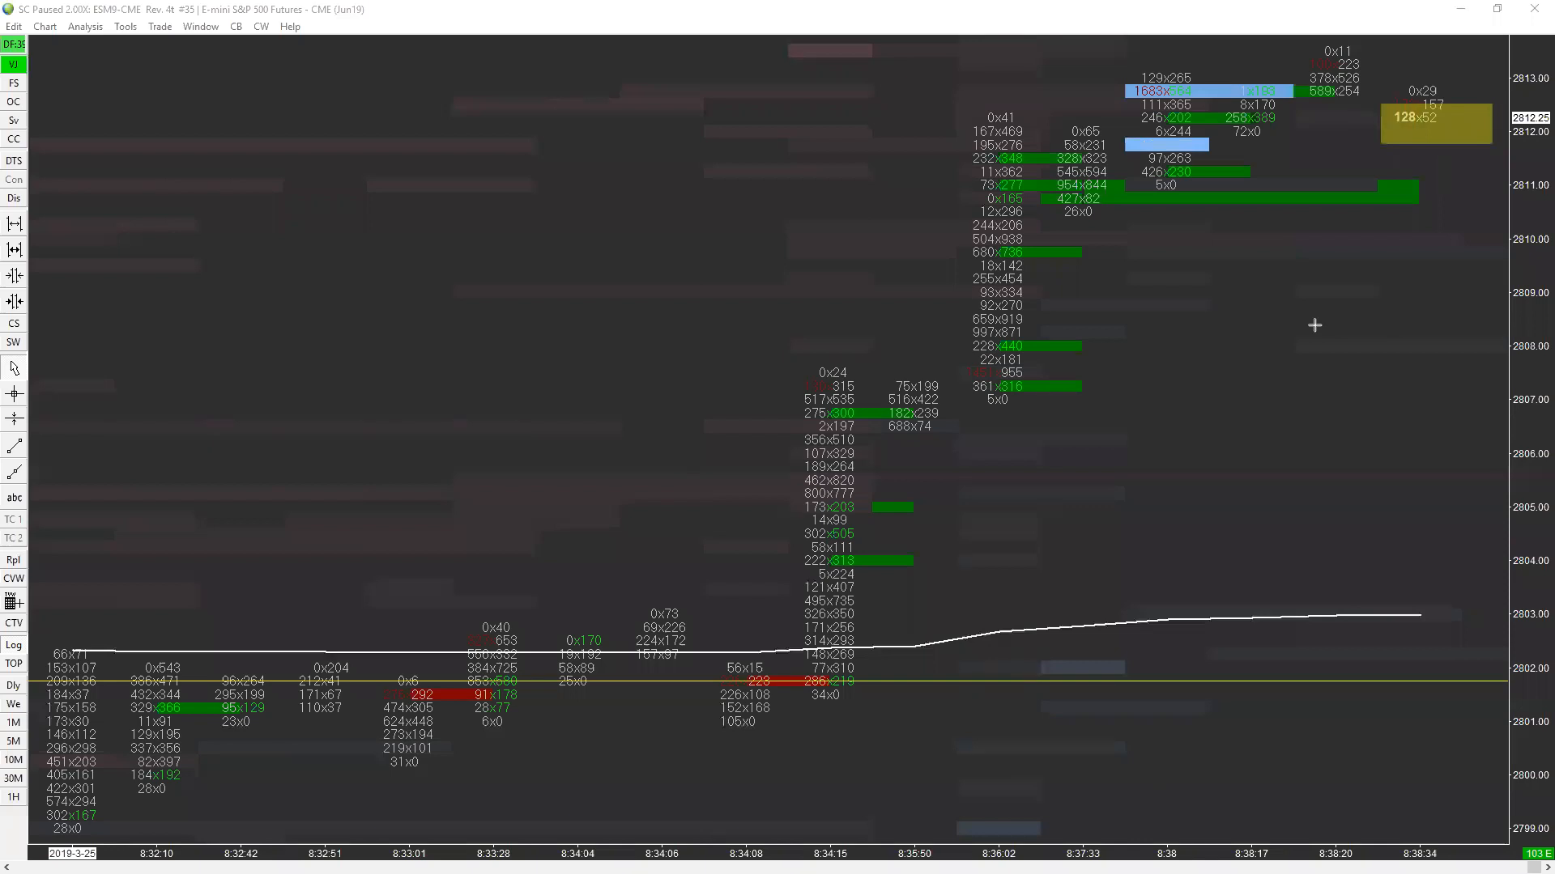
pyautogui.moveTo(1368, 261)
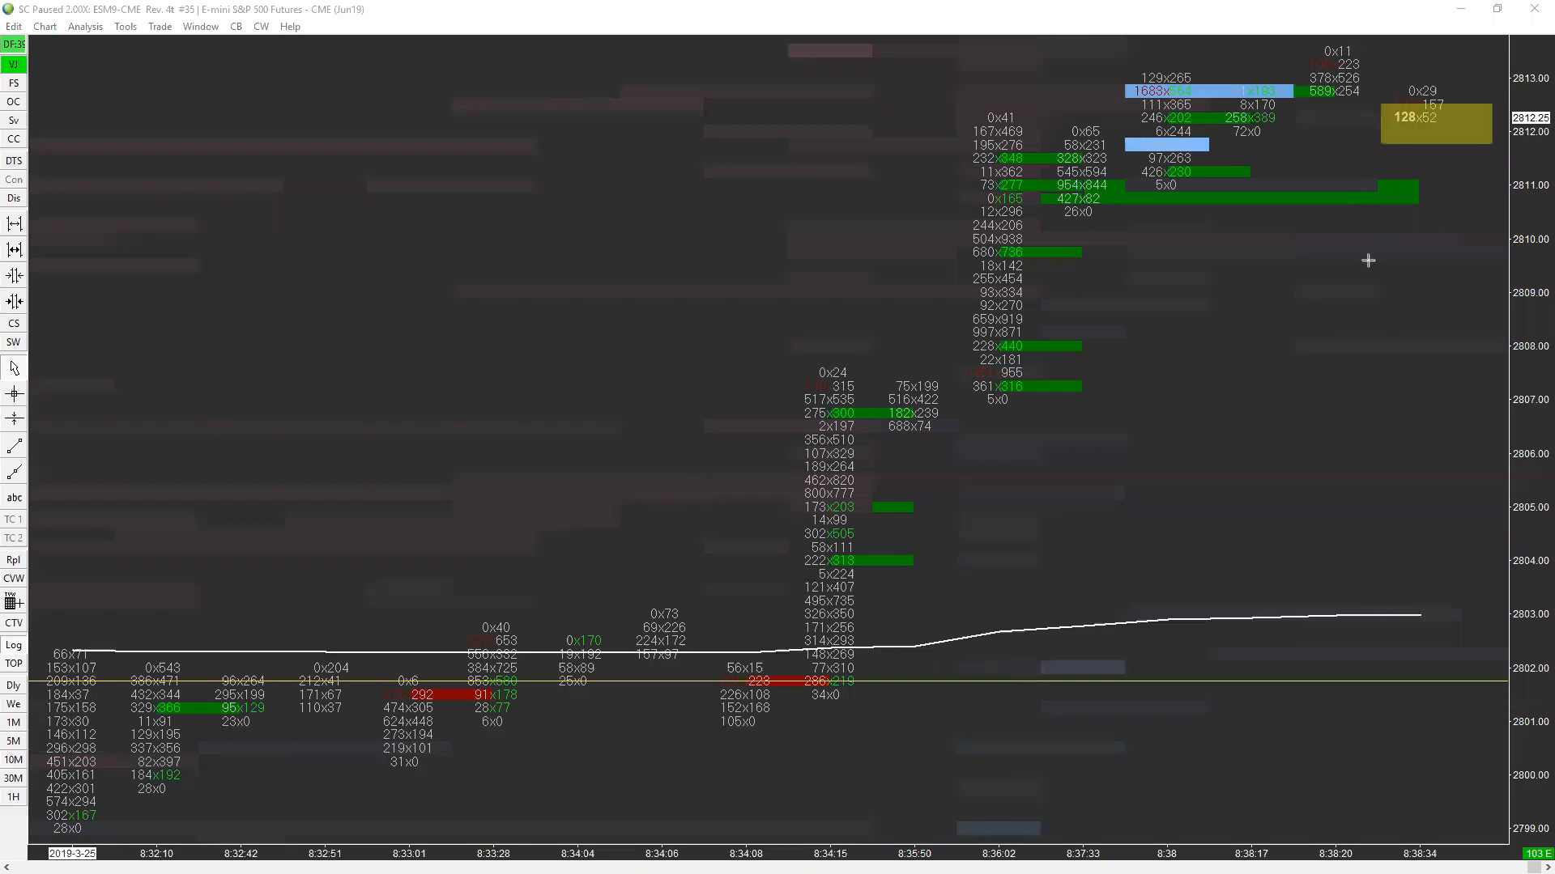
pyautogui.moveTo(1426, 81)
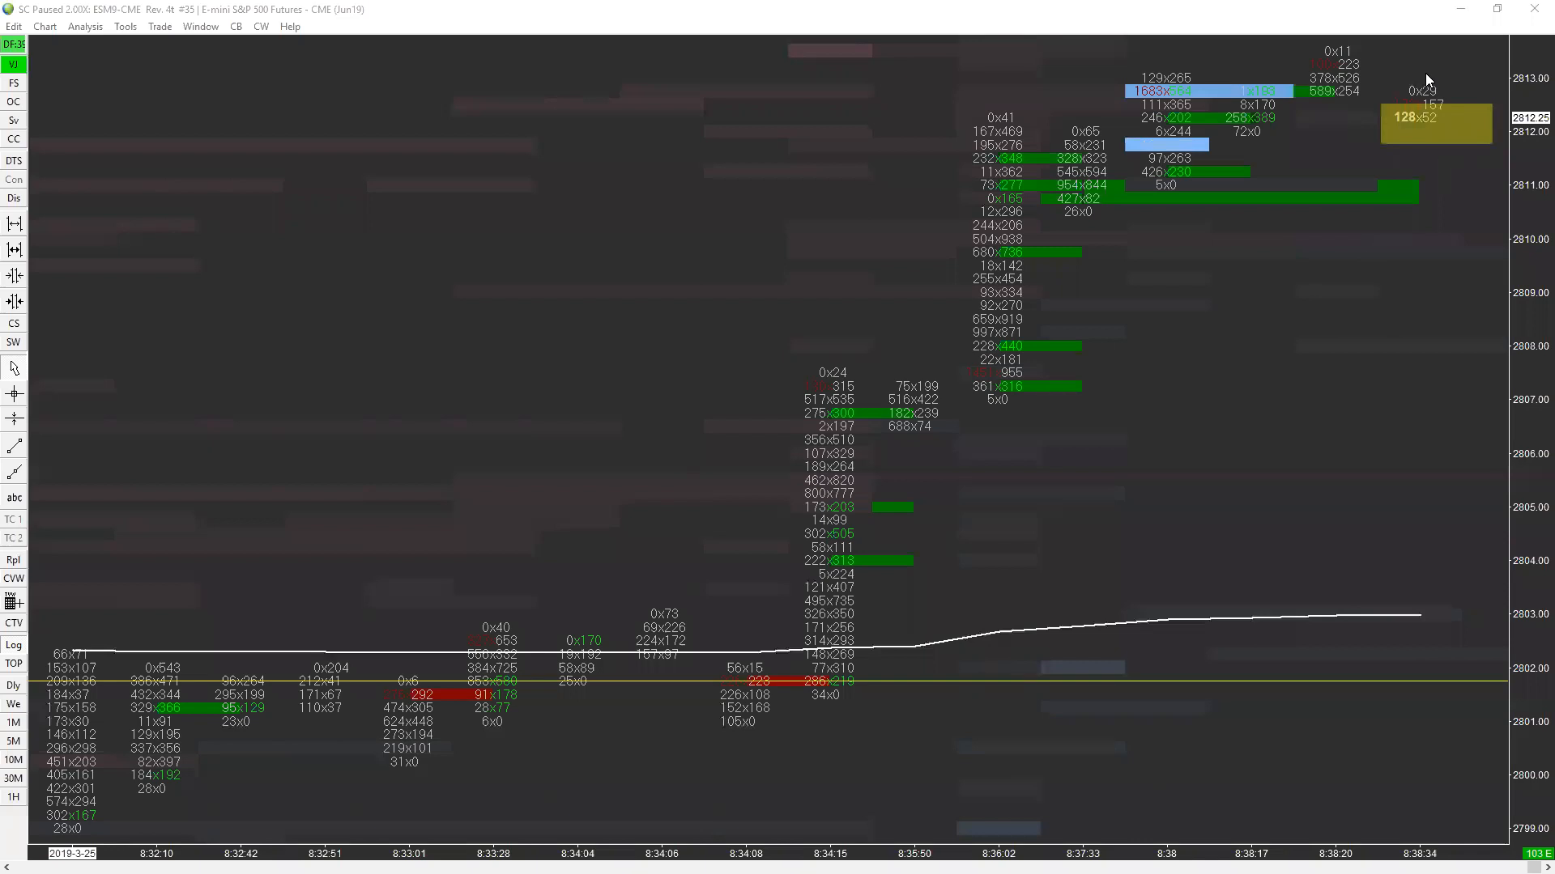
pyautogui.moveTo(1017, 47)
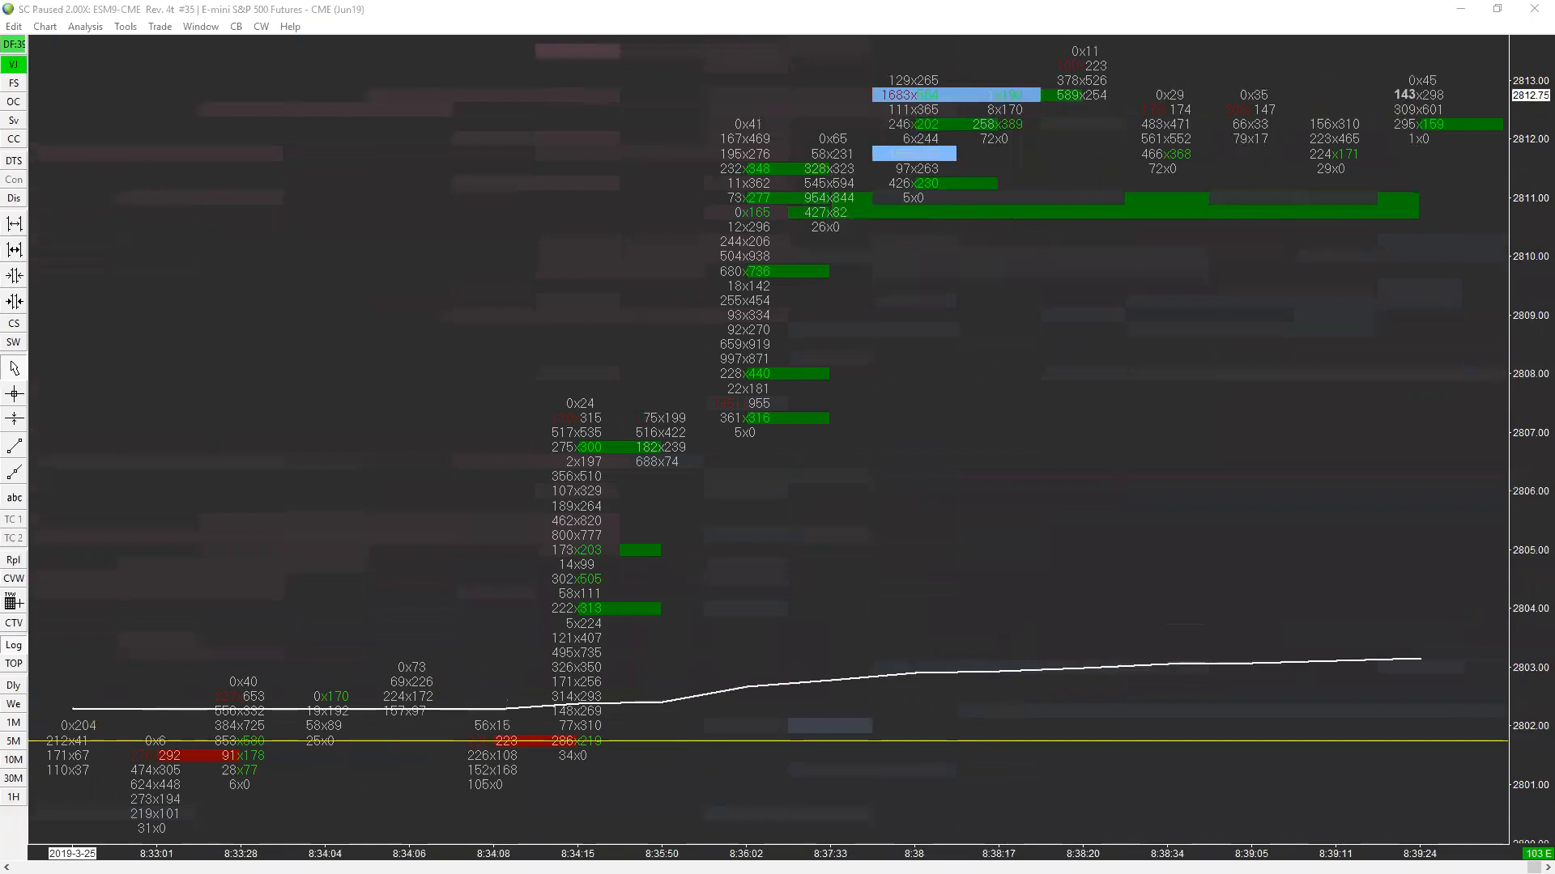
pyautogui.moveTo(770, 357)
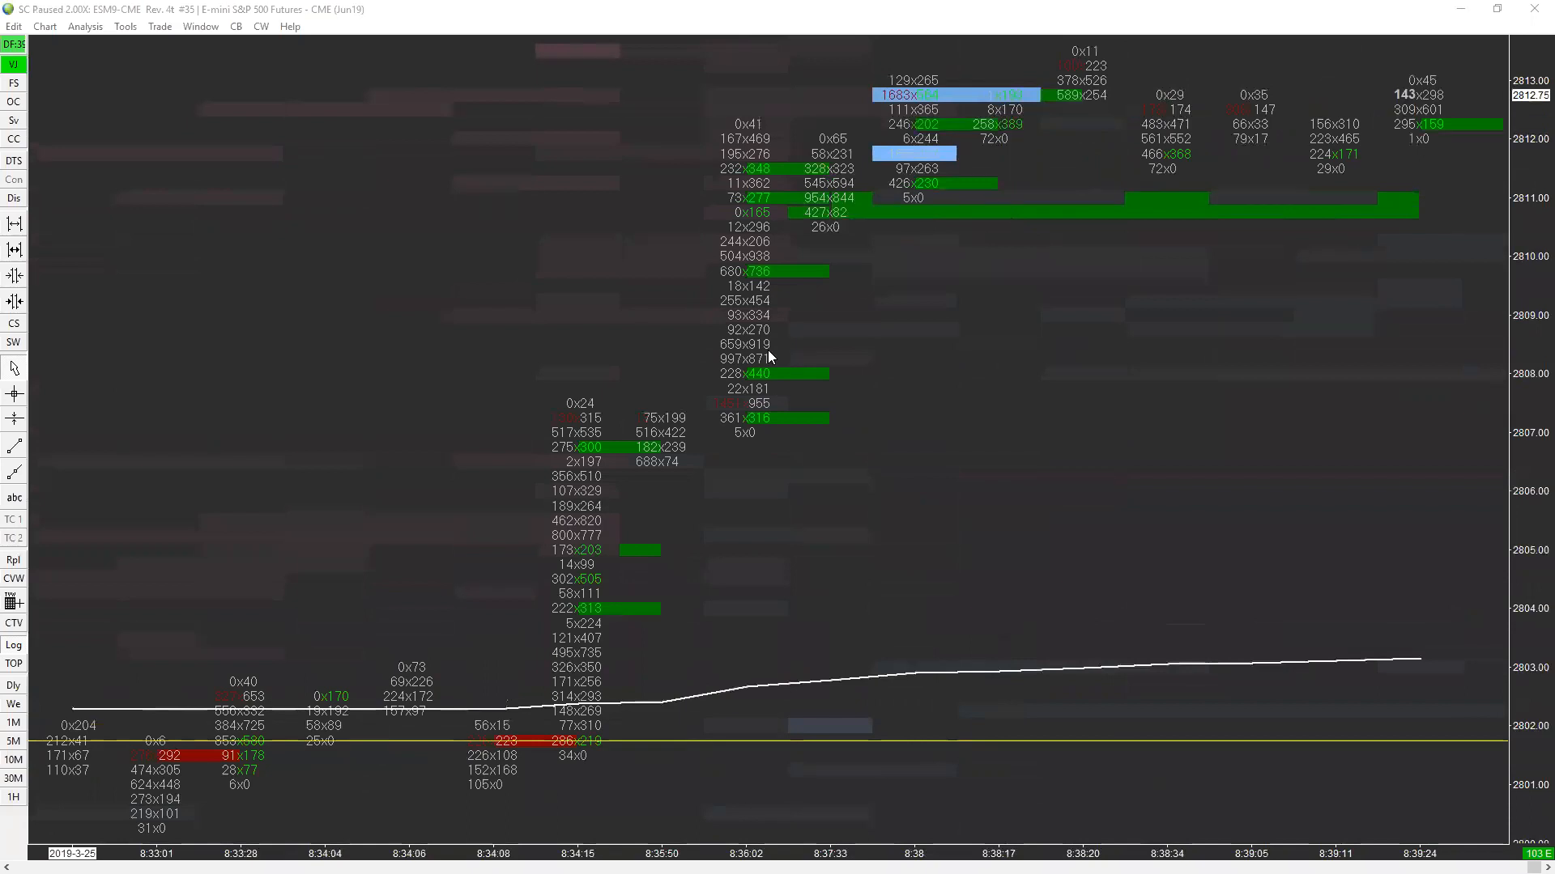
pyautogui.moveTo(1449, 145)
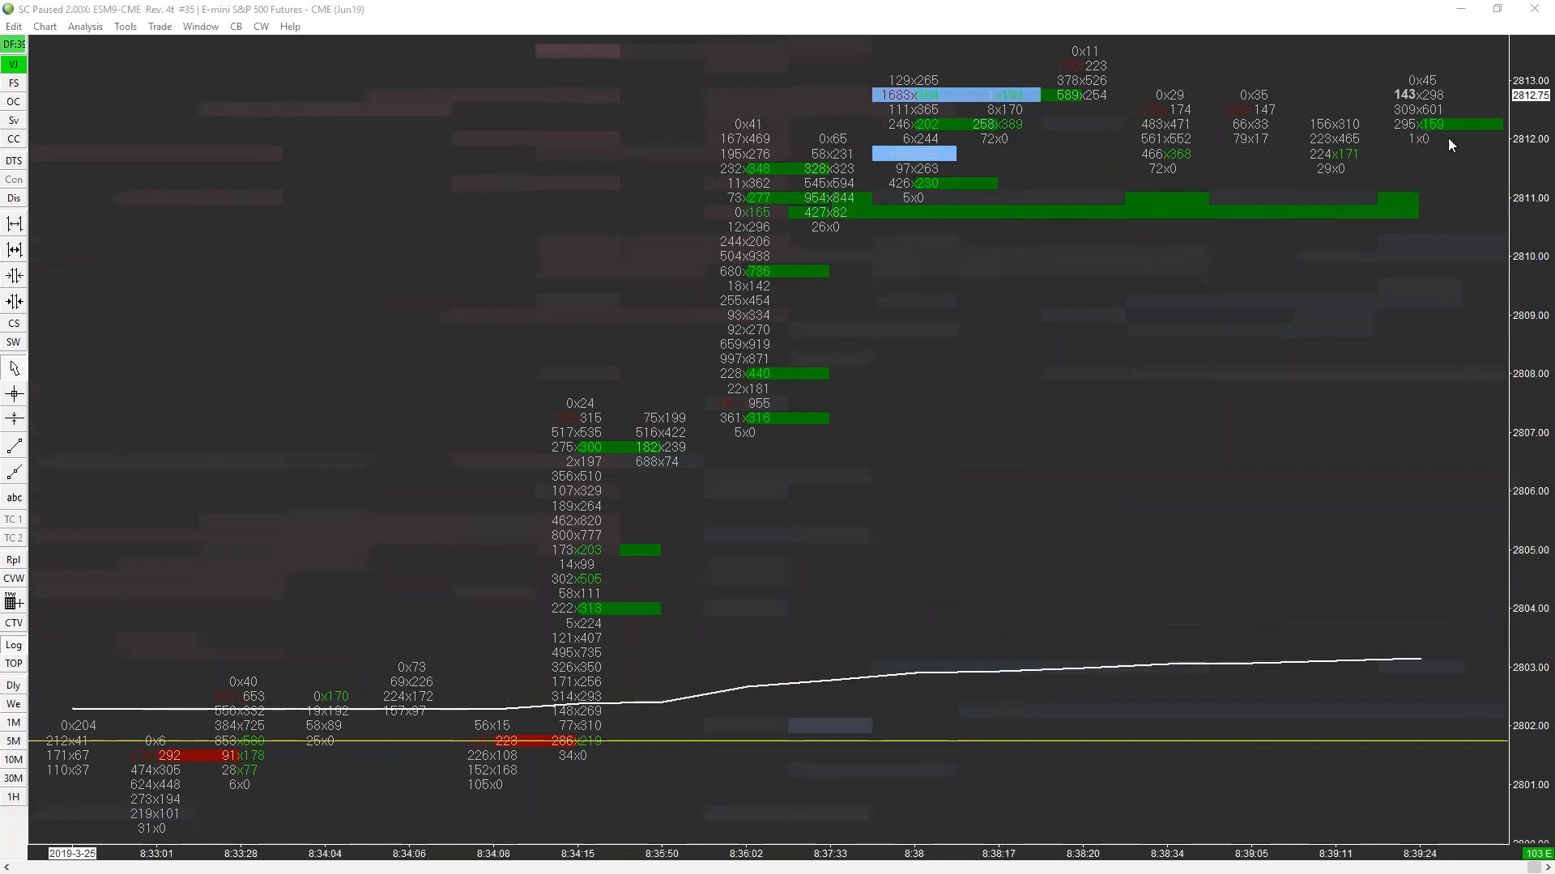
pyautogui.moveTo(1420, 71)
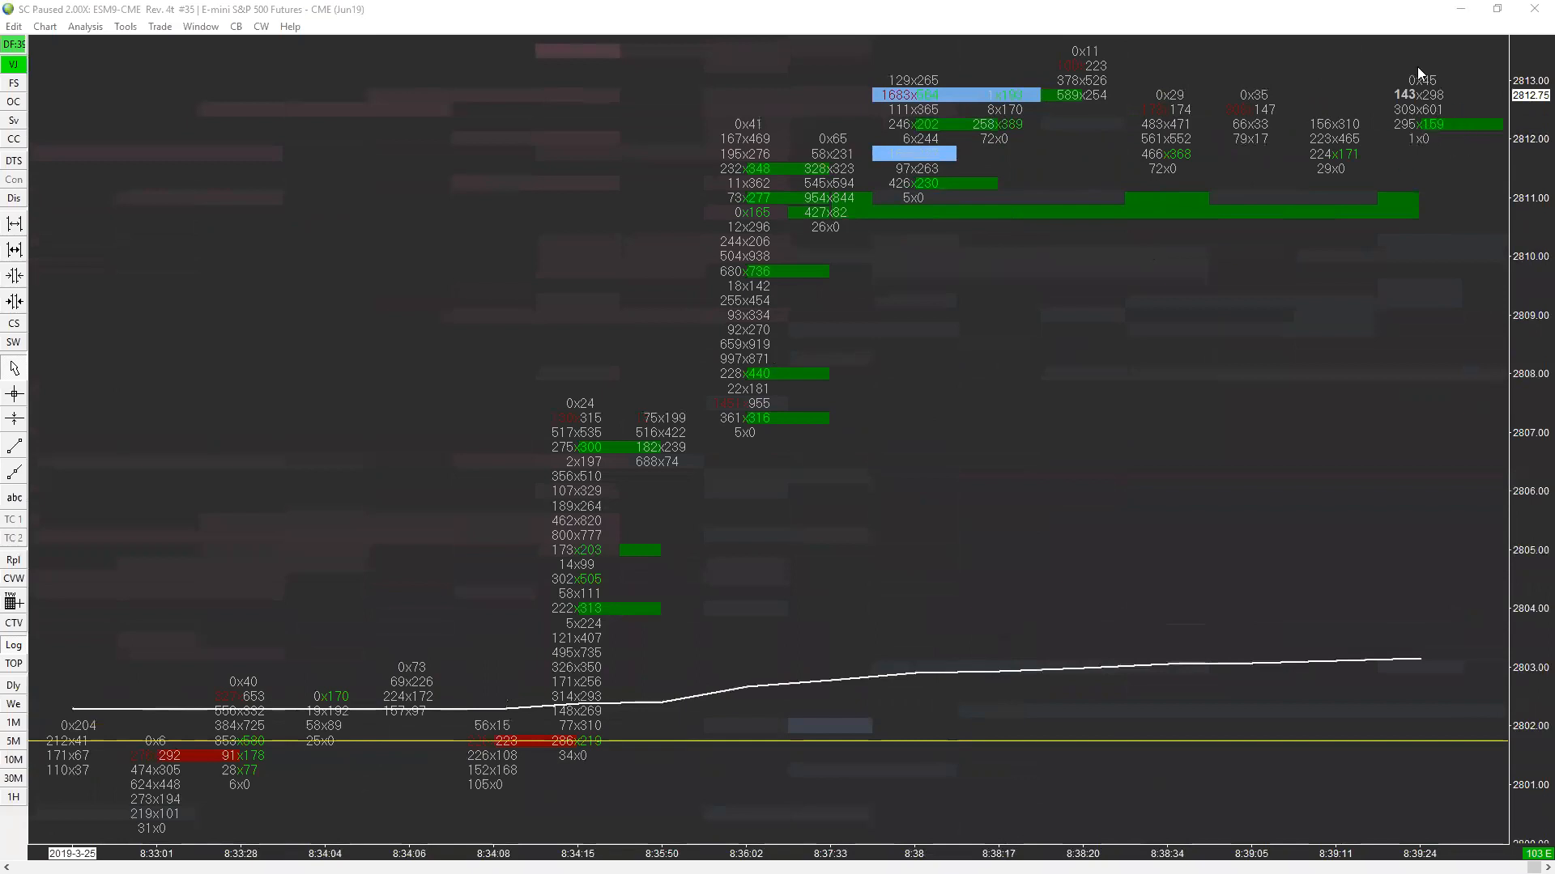
pyautogui.moveTo(1381, 36)
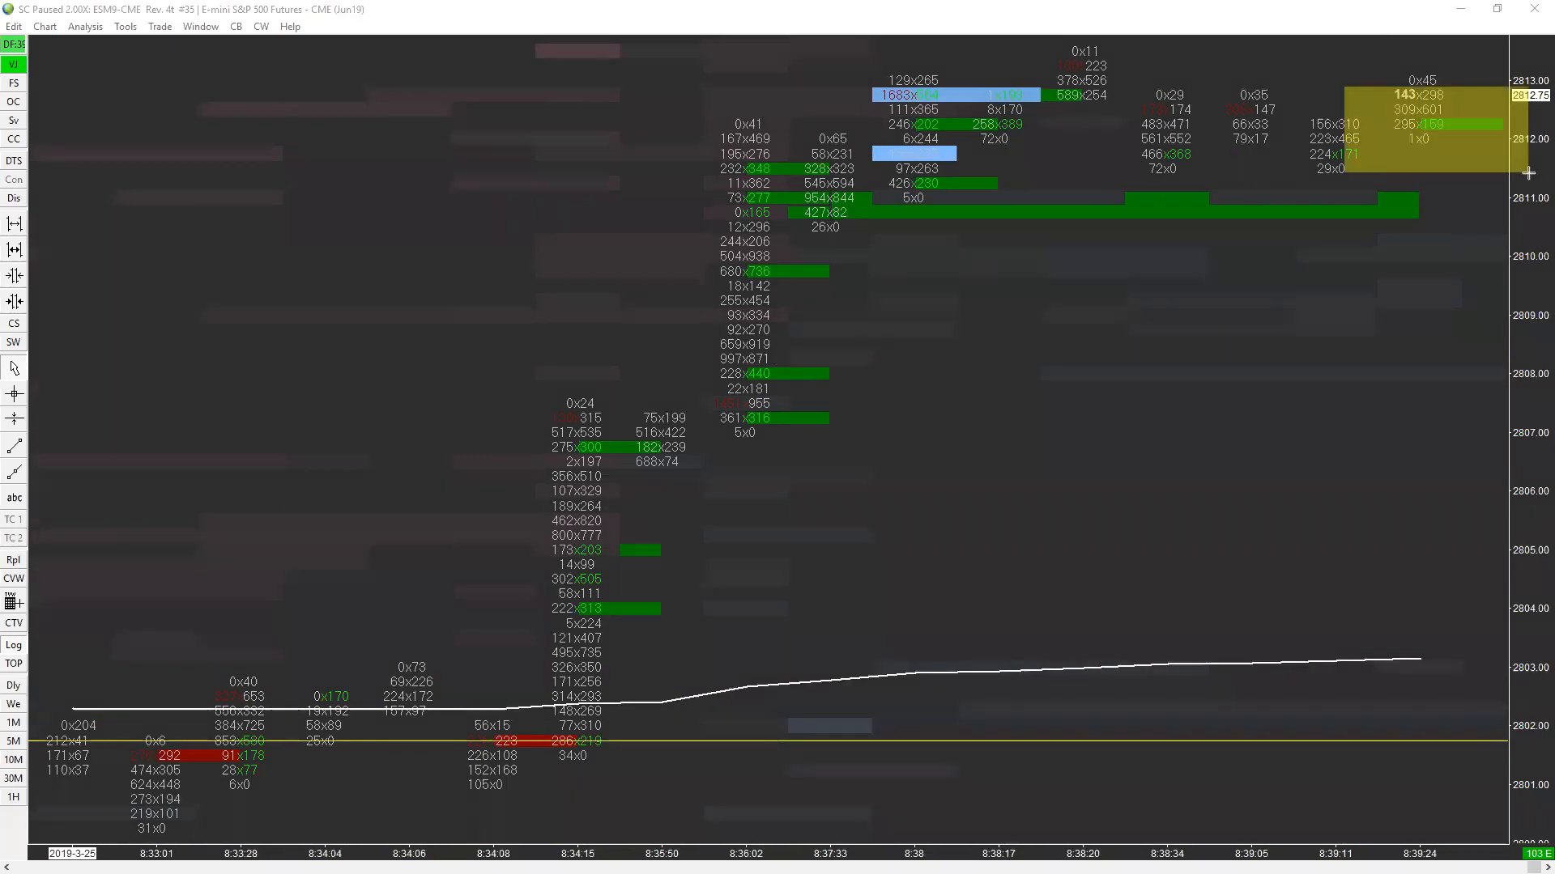
pyautogui.moveTo(1247, 408)
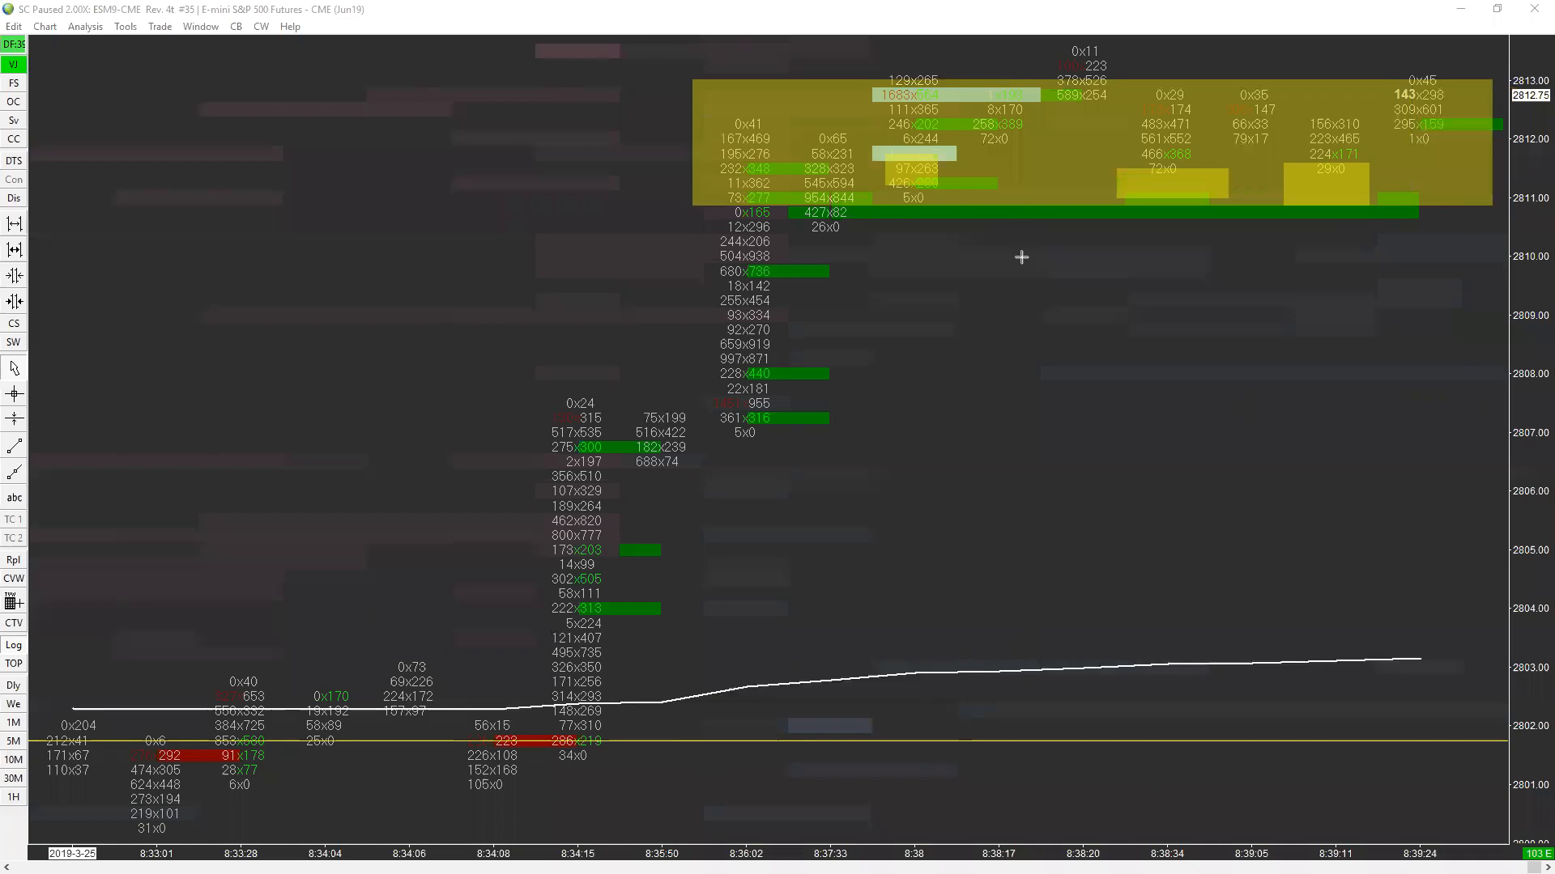
pyautogui.moveTo(1430, 57)
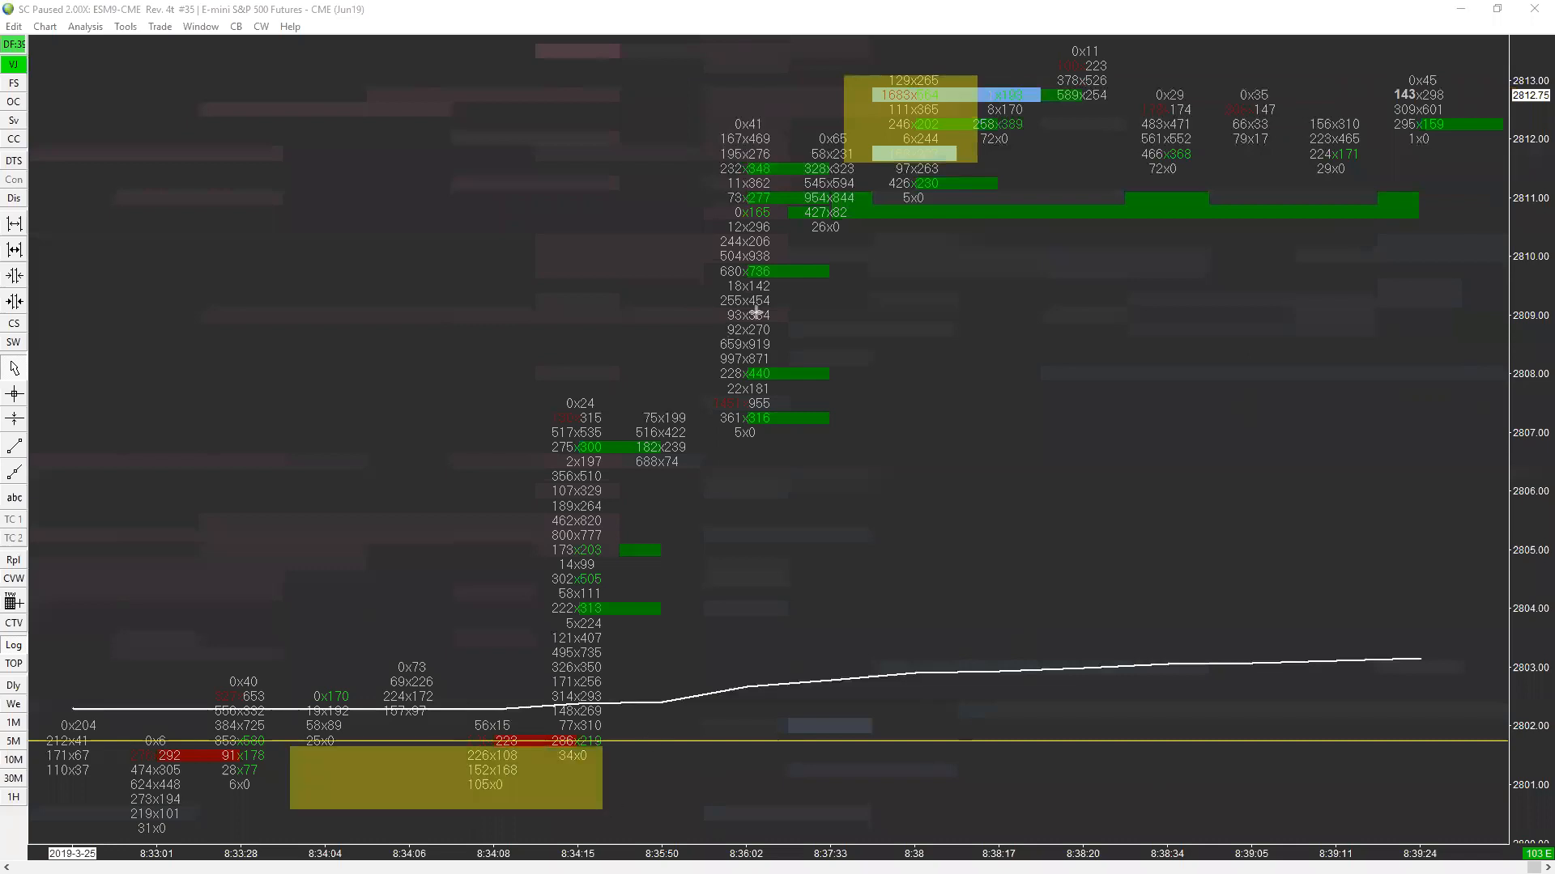
pyautogui.moveTo(1114, 295)
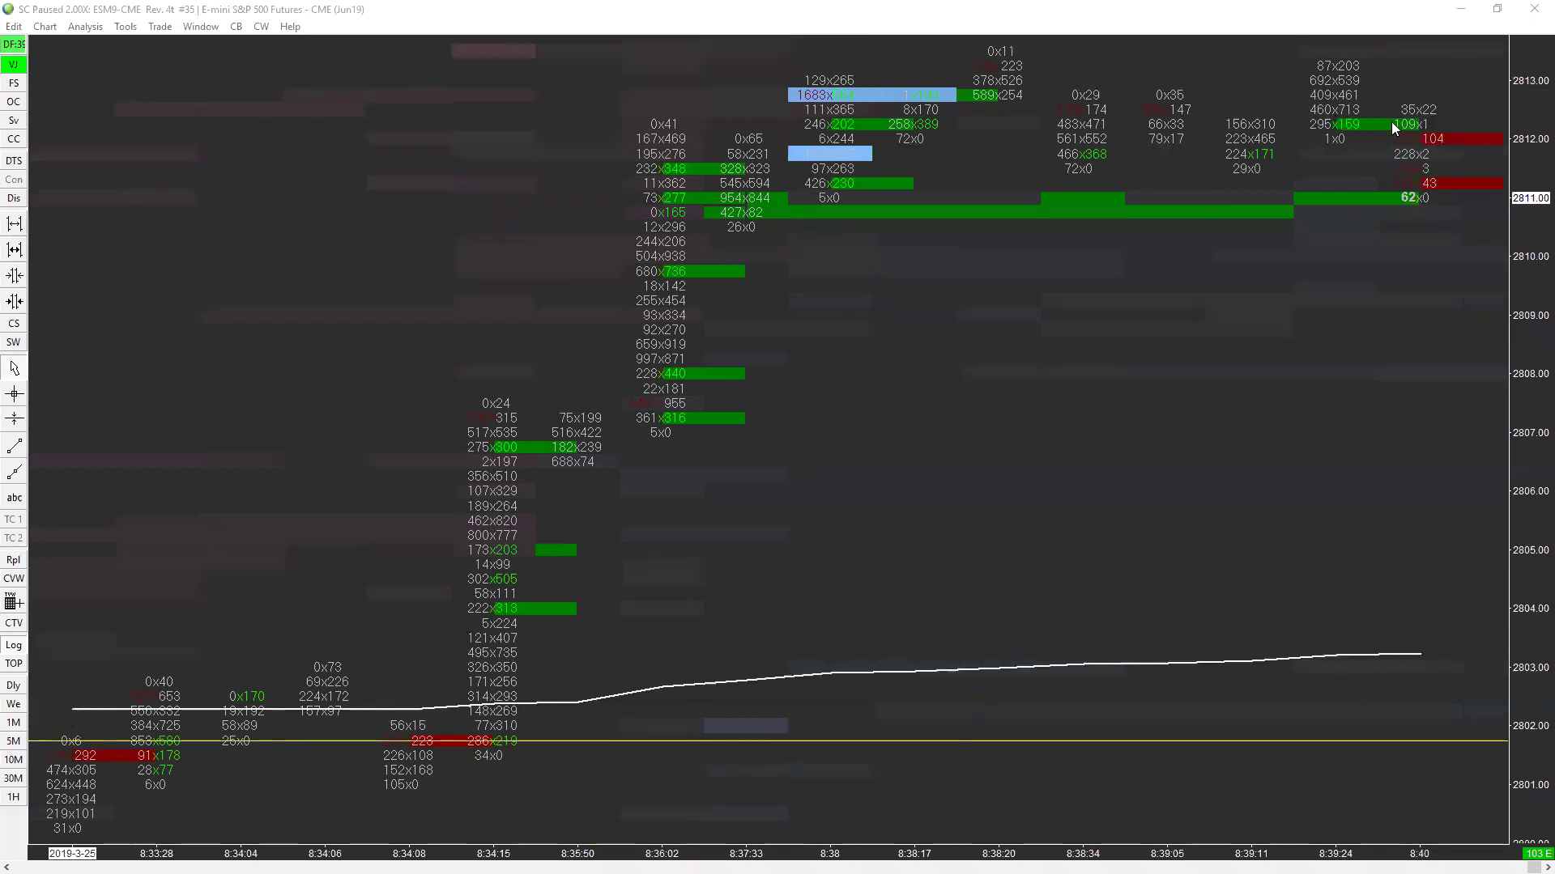
pyautogui.moveTo(1397, 140)
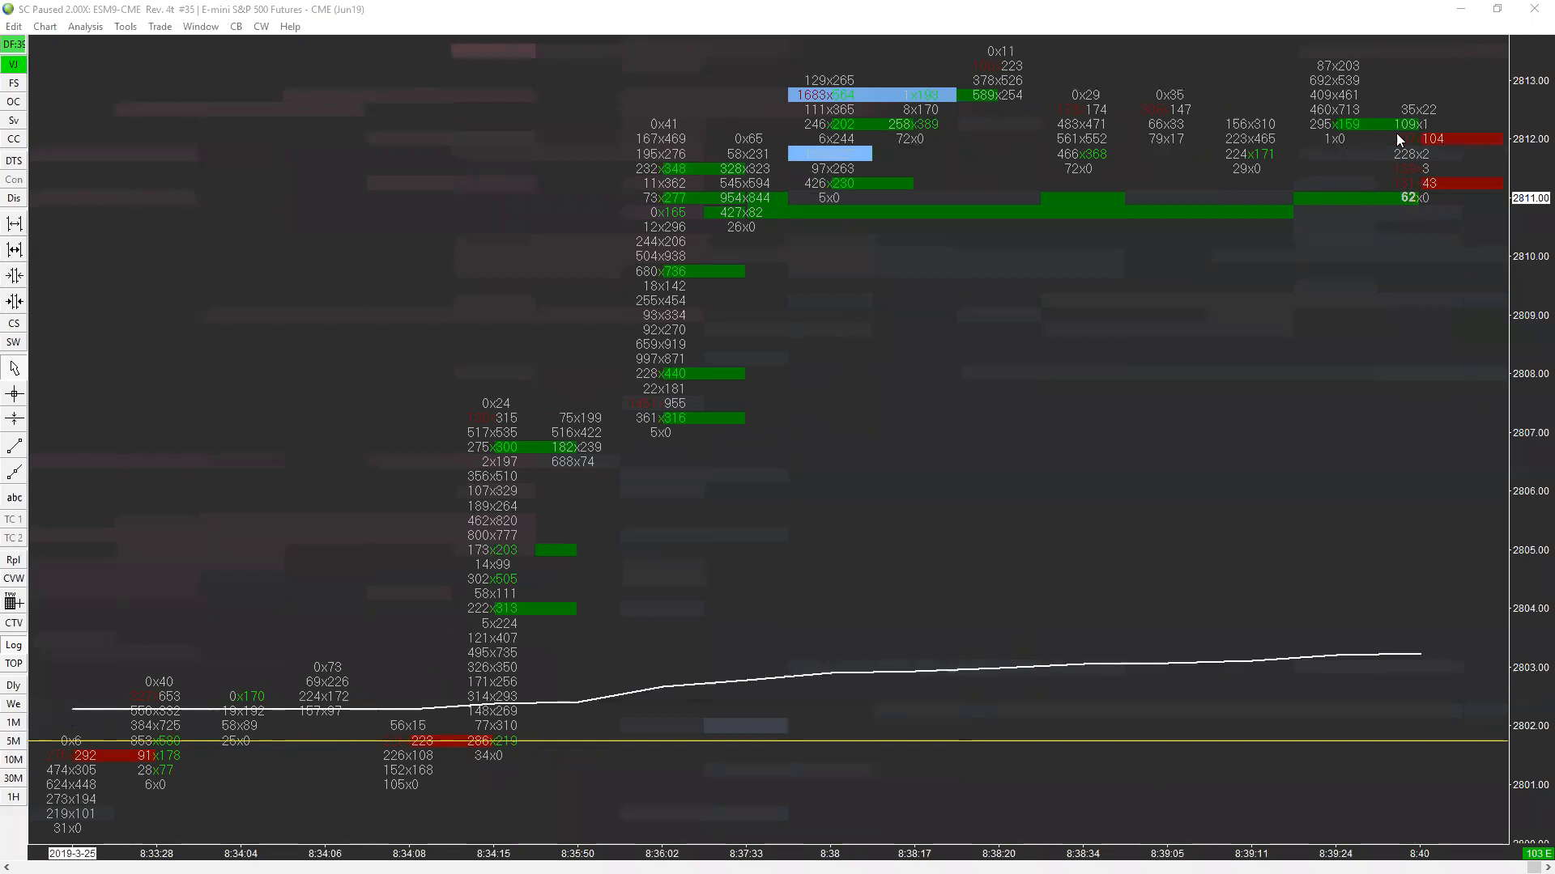
pyautogui.moveTo(1296, 312)
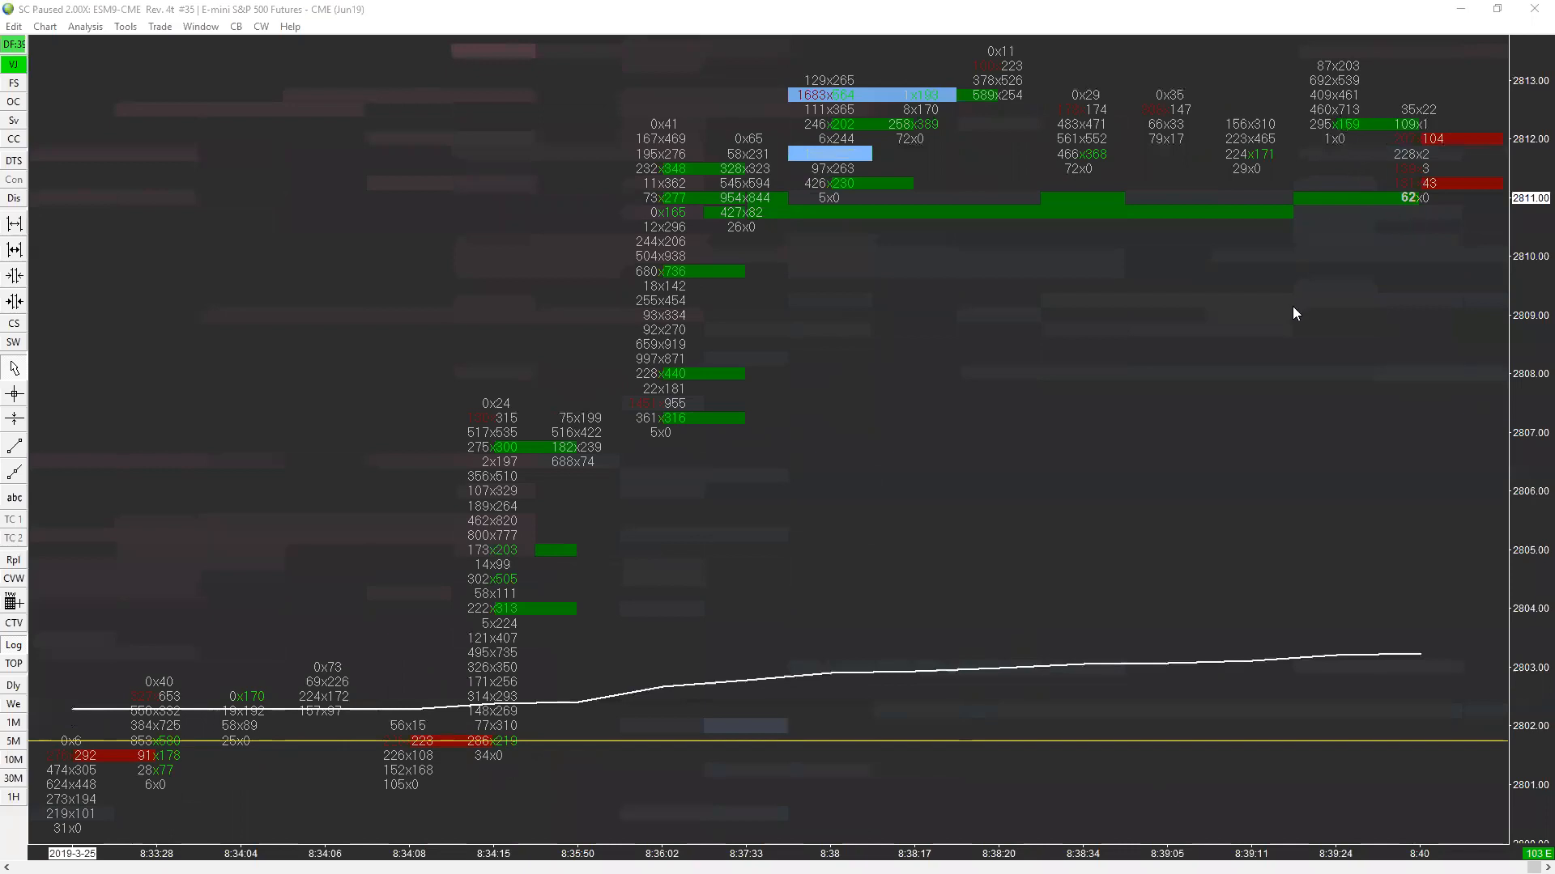
pyautogui.moveTo(1406, 246)
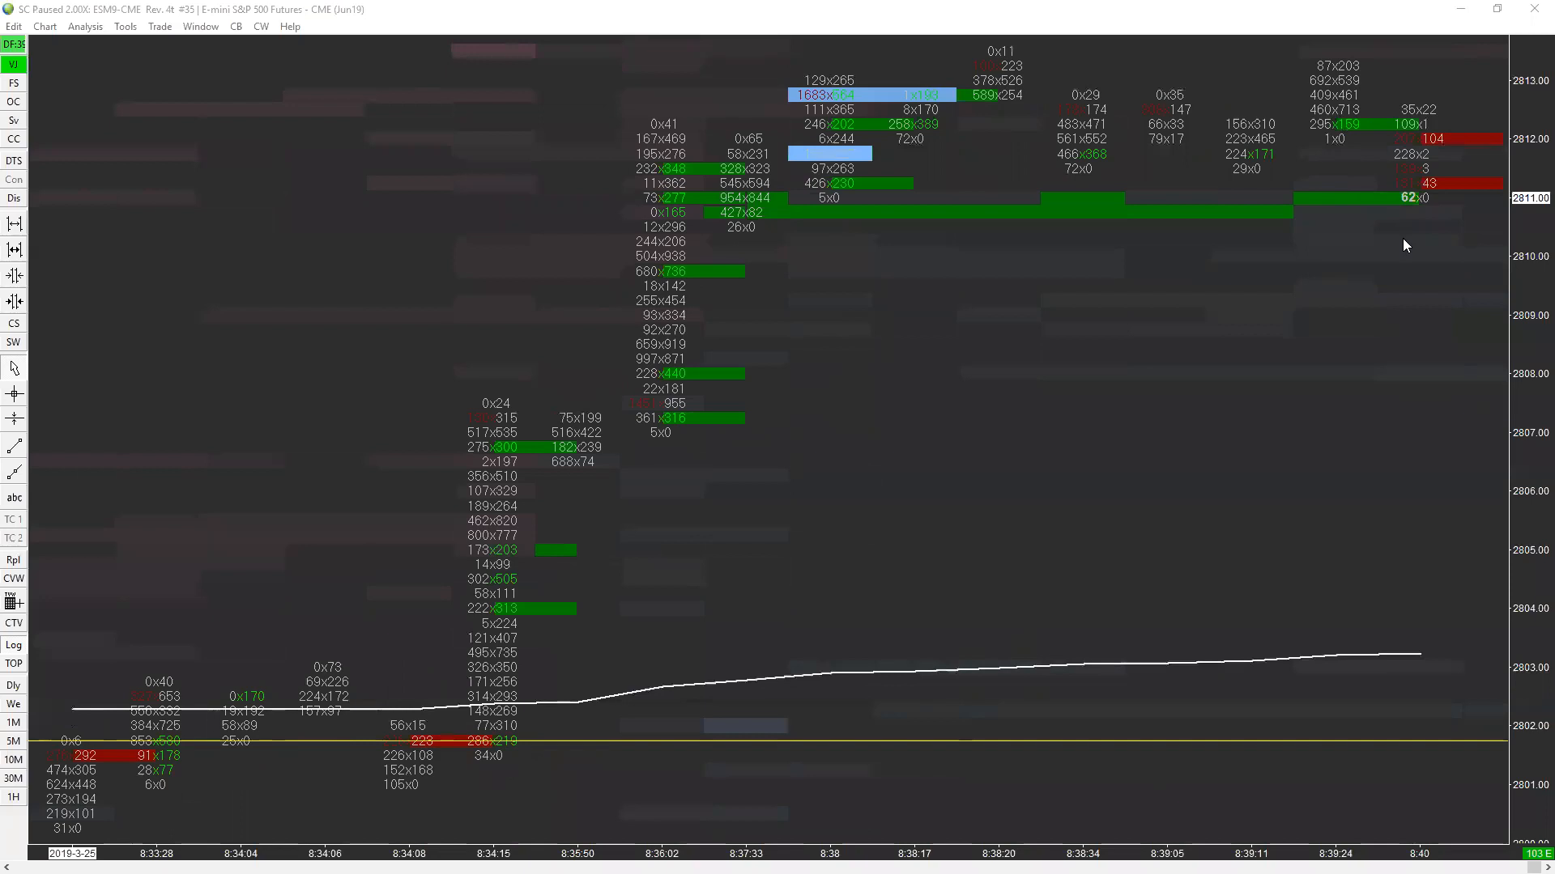
pyautogui.moveTo(1377, 136)
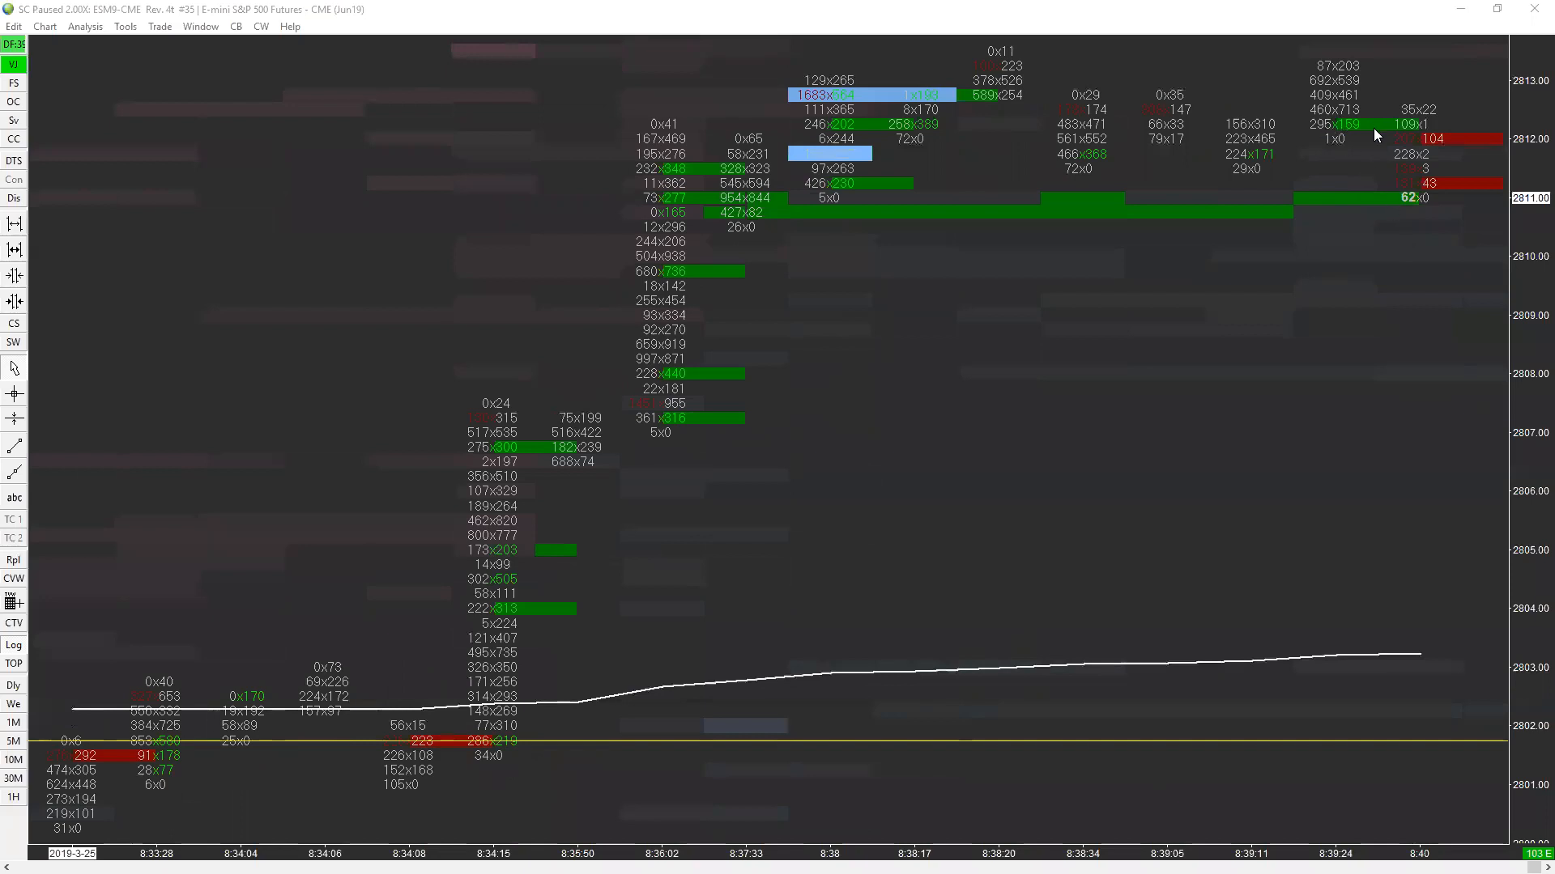
pyautogui.moveTo(1272, 206)
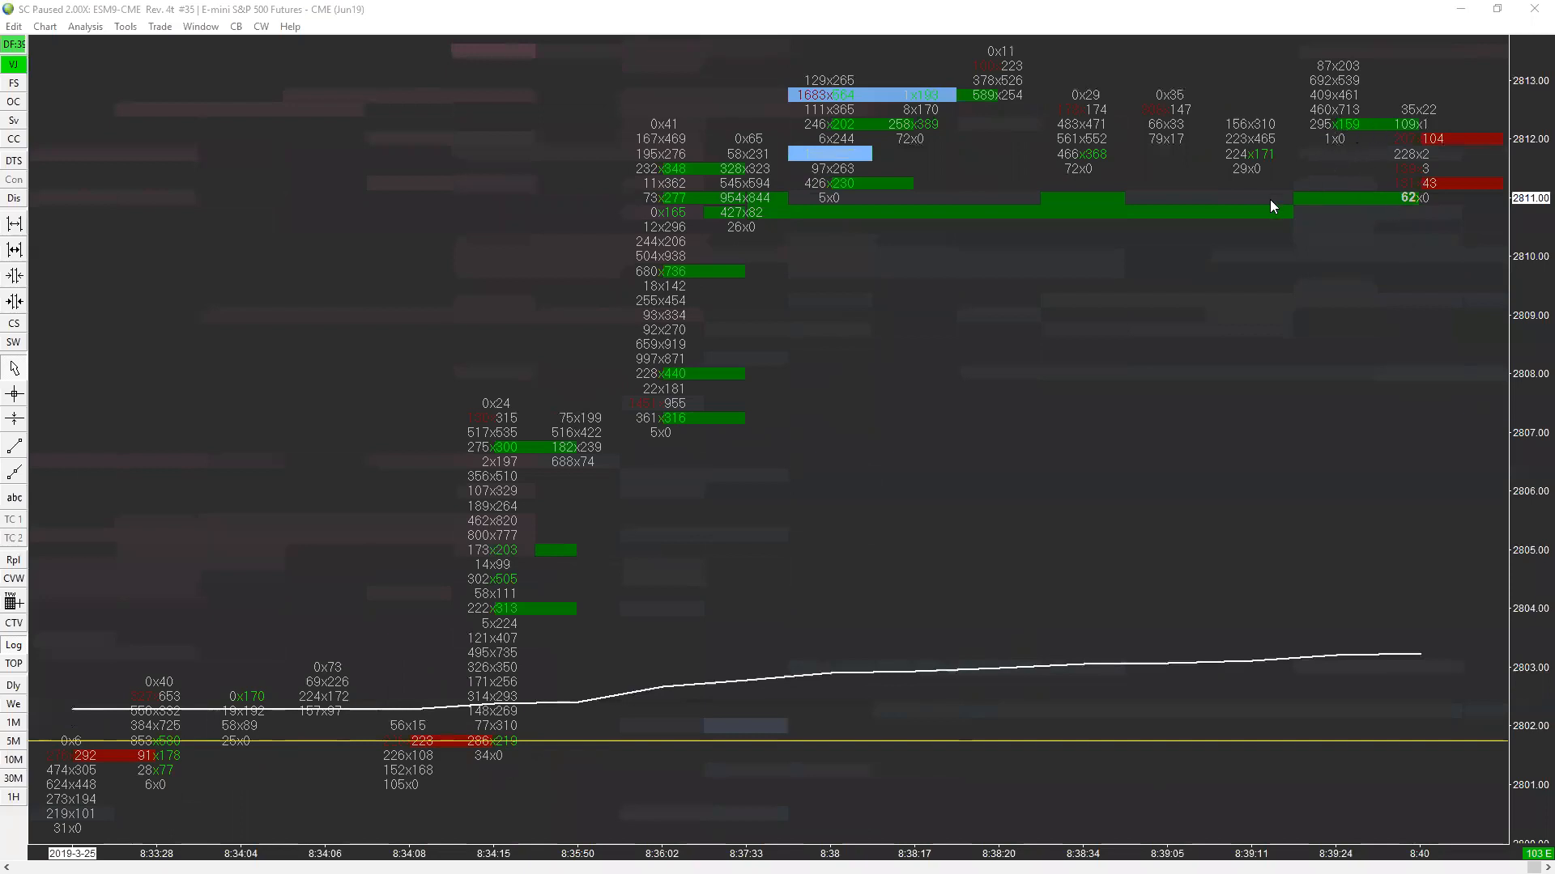
pyautogui.moveTo(803, 209)
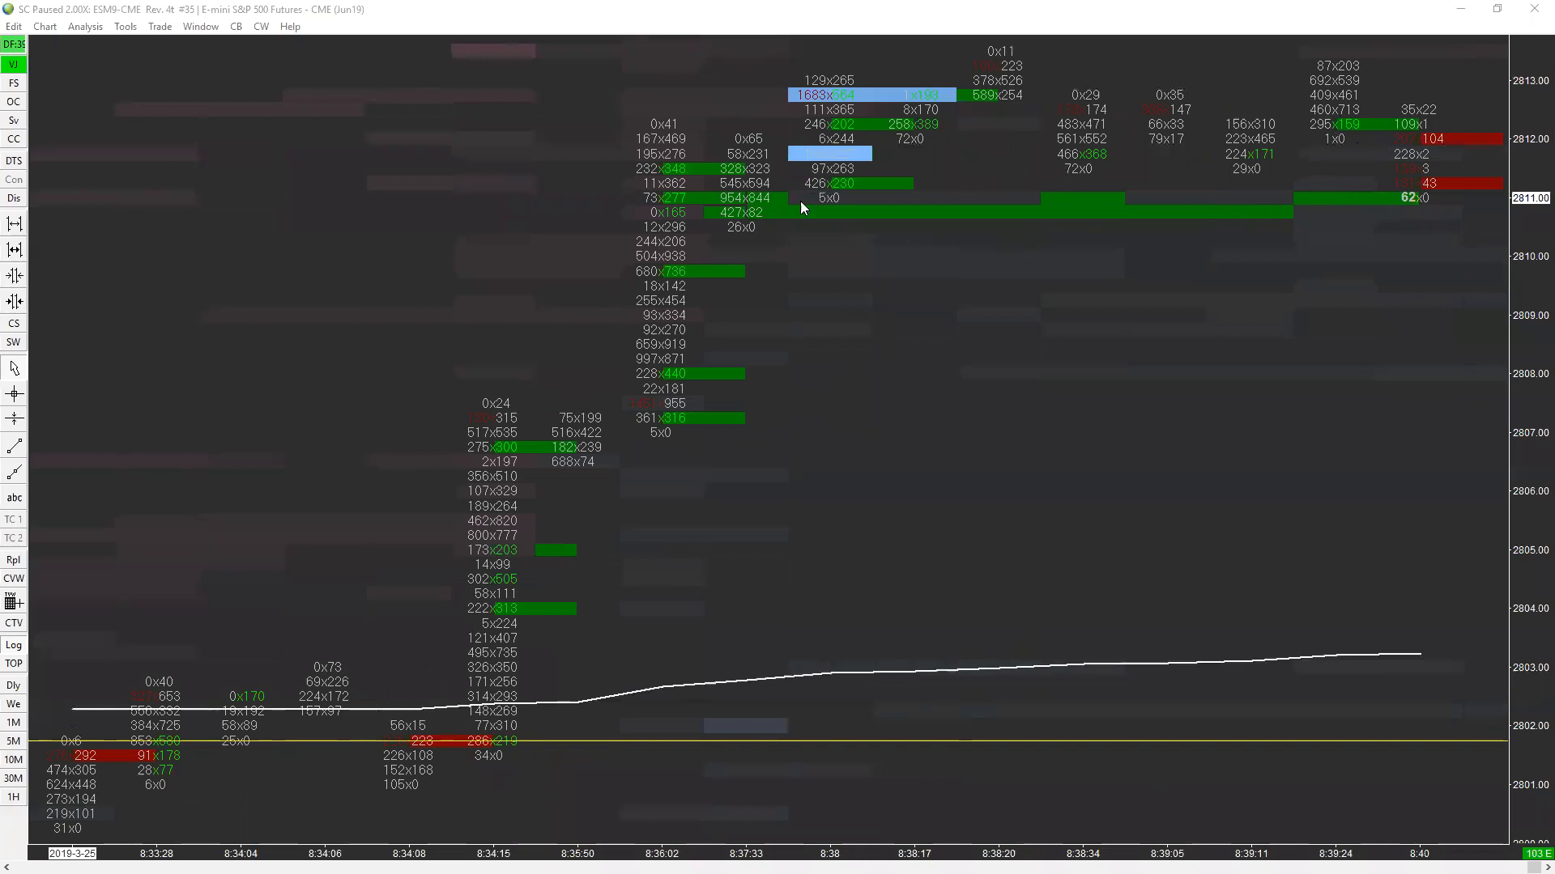
pyautogui.moveTo(1046, 206)
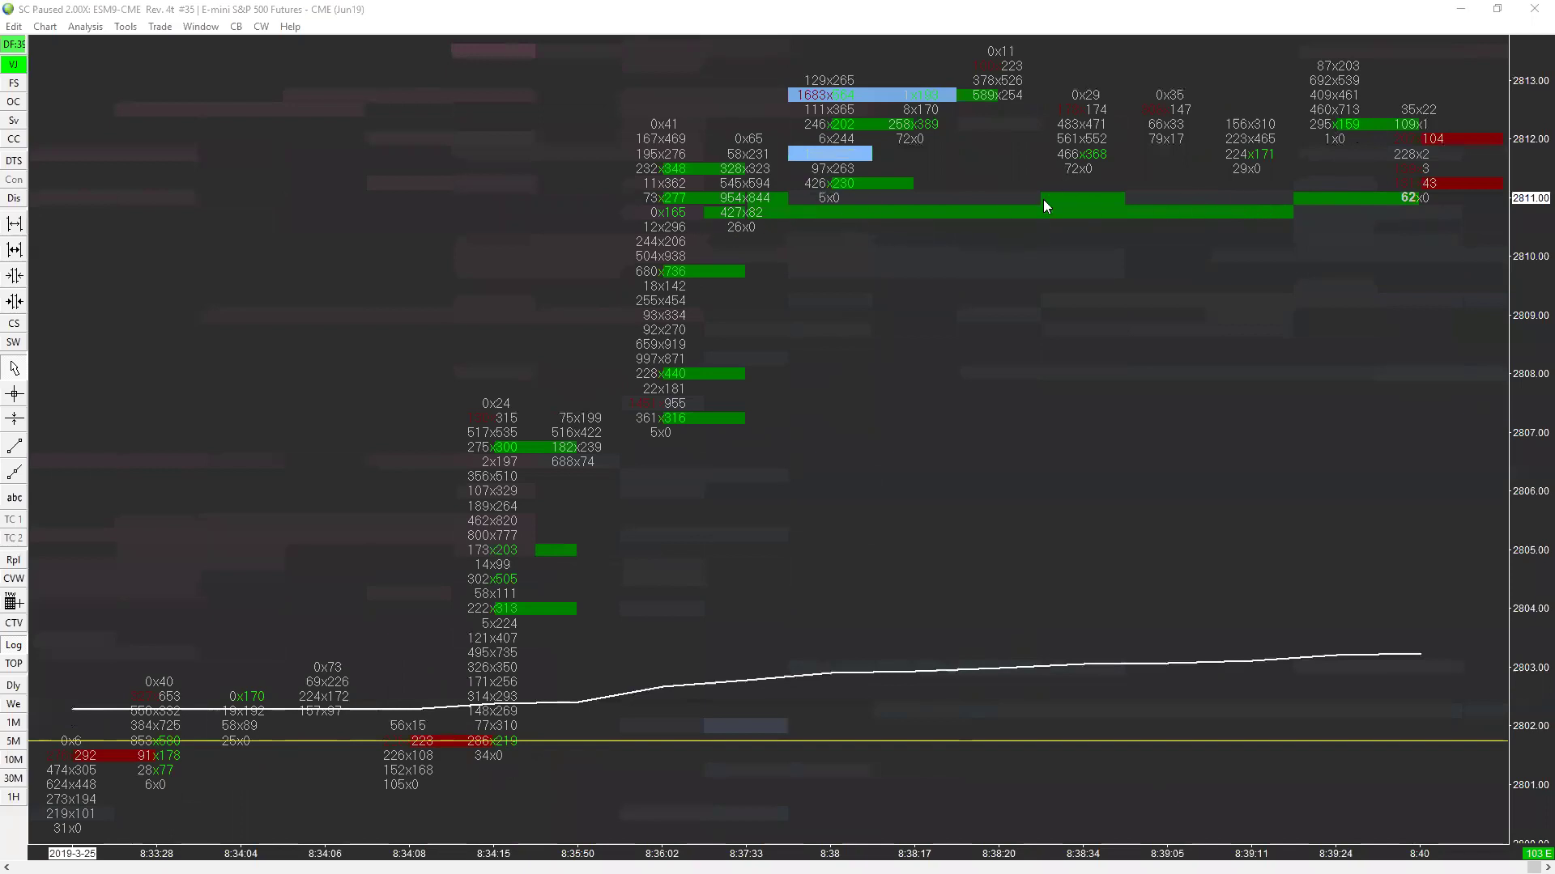
pyautogui.moveTo(1289, 184)
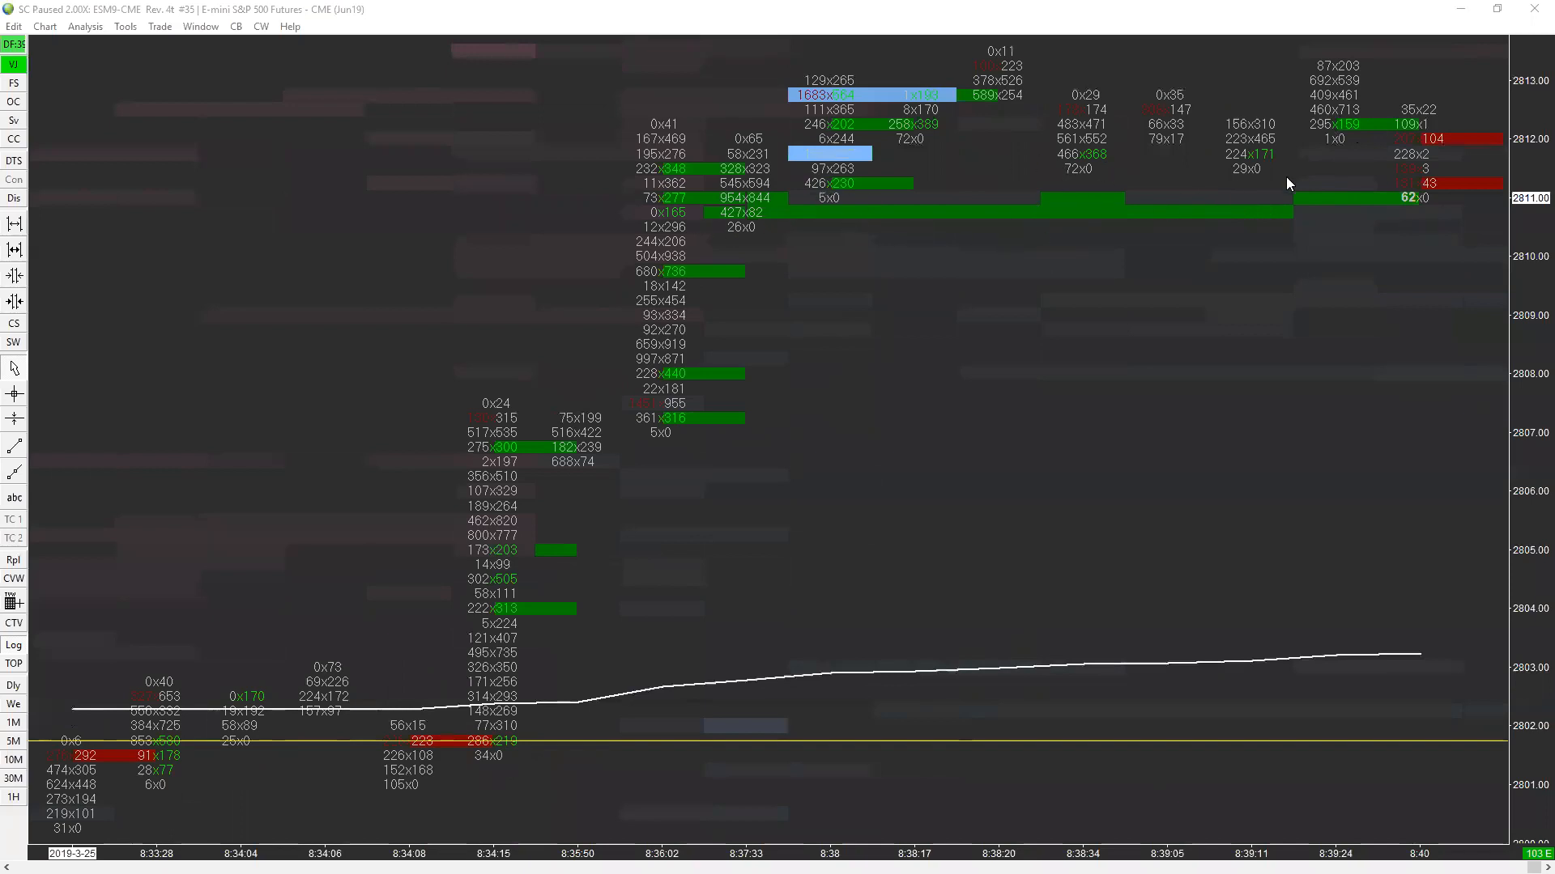
pyautogui.moveTo(791, 152)
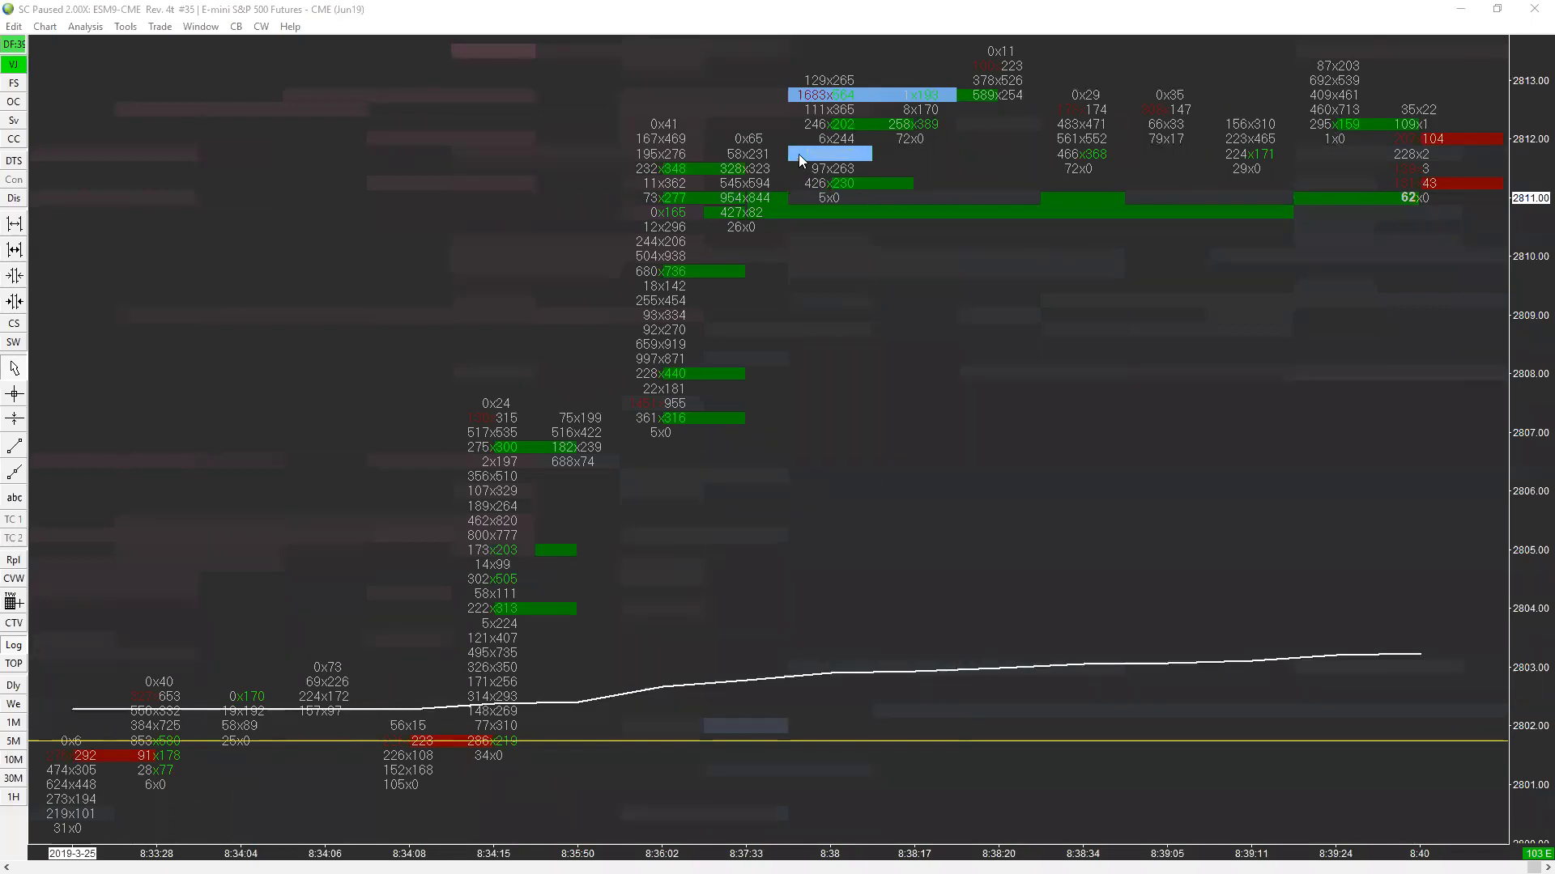
pyautogui.moveTo(55, 413)
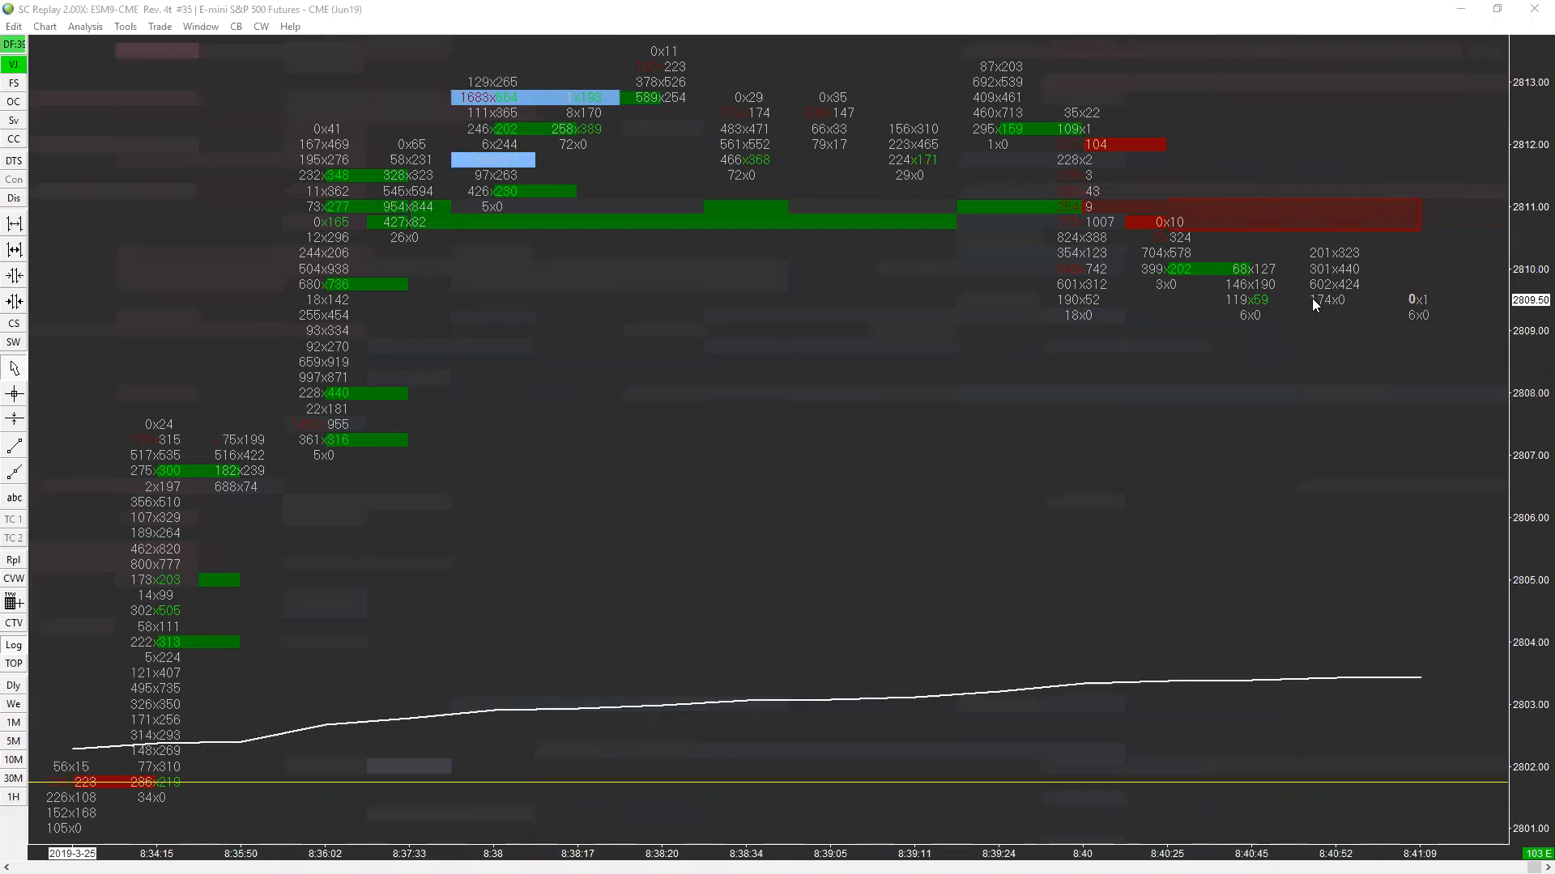
pyautogui.moveTo(801, 479)
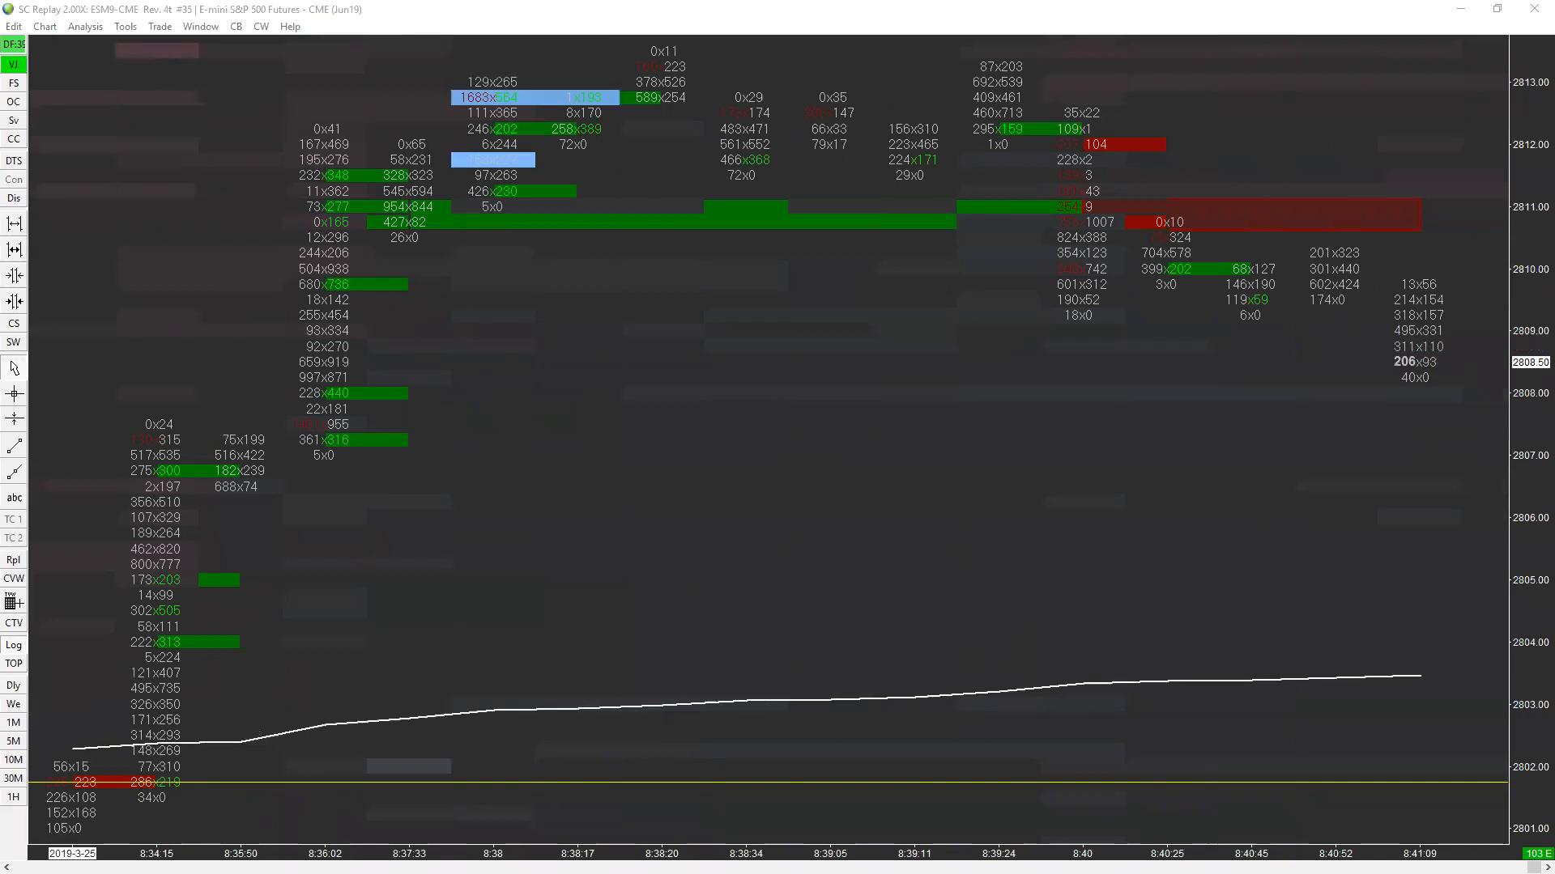
pyautogui.moveTo(1415, 395)
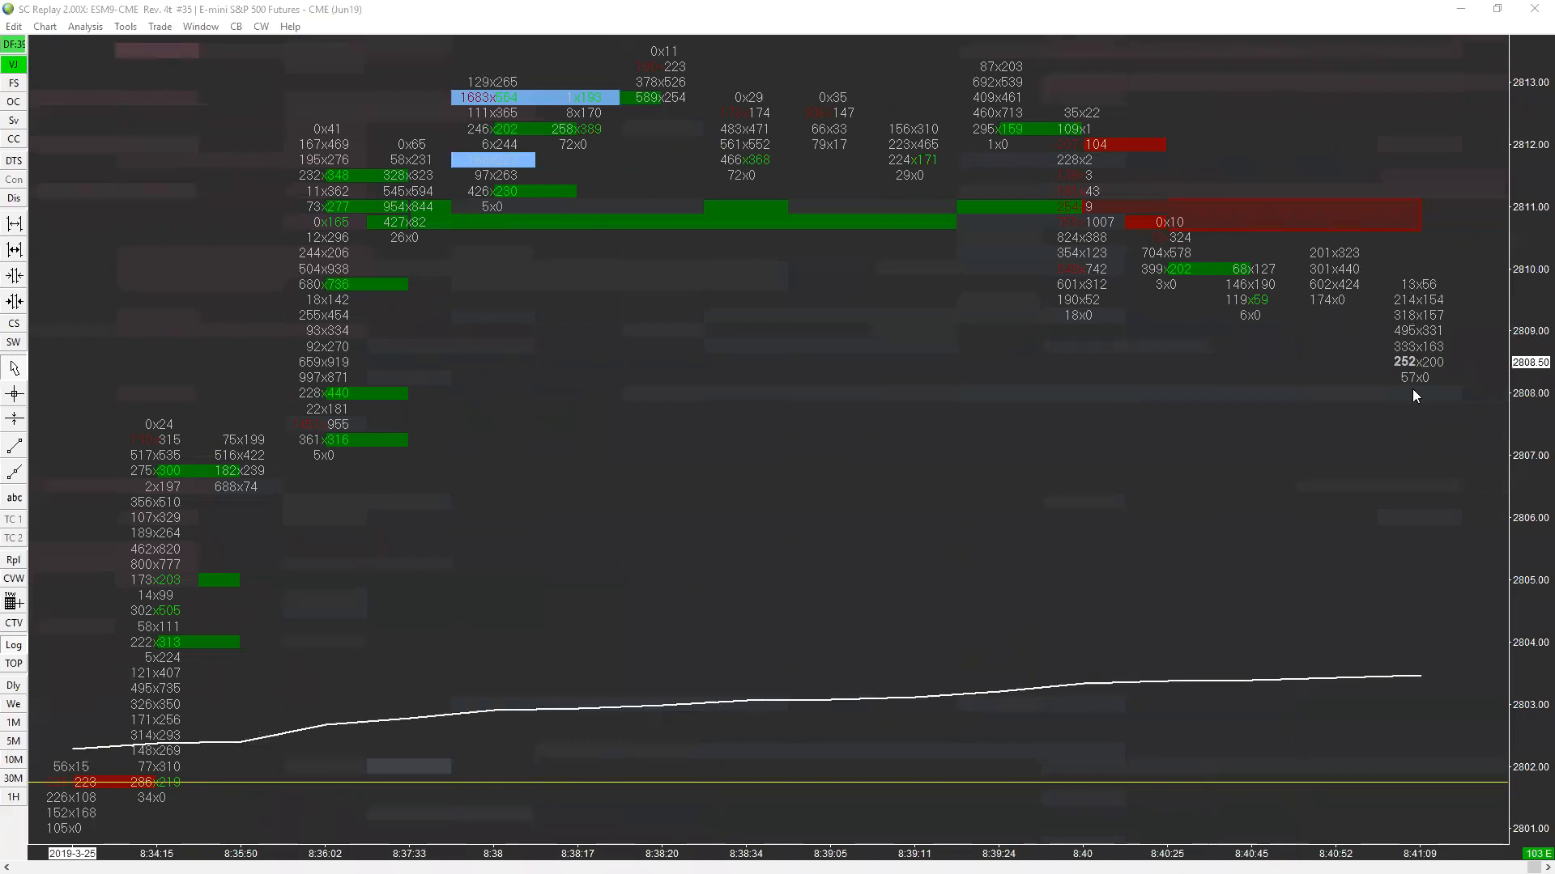